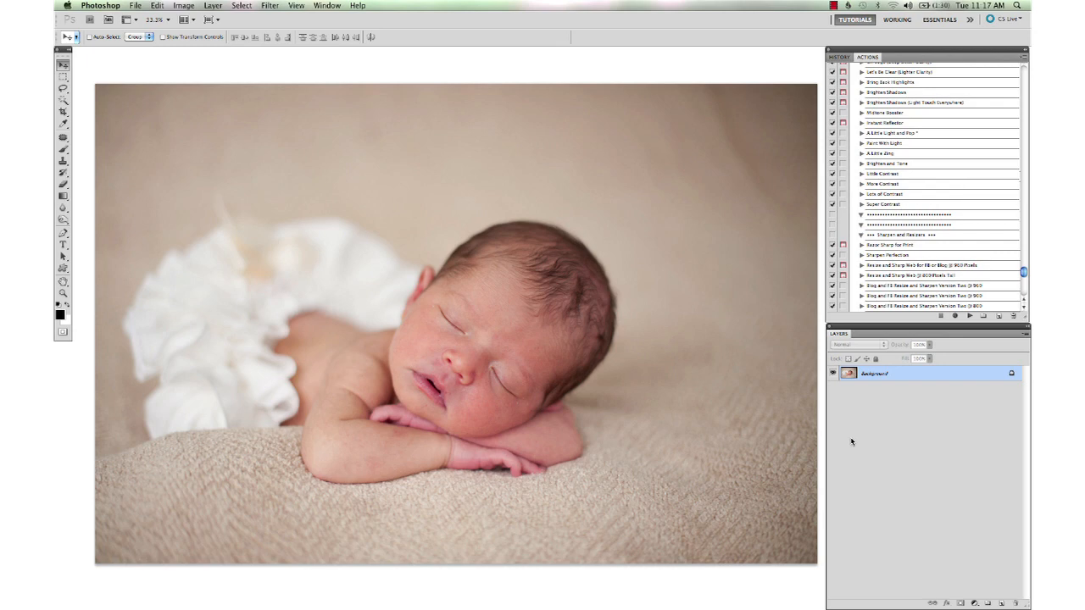
{"action": "mouse_move", "coordinate": [514, 381]}
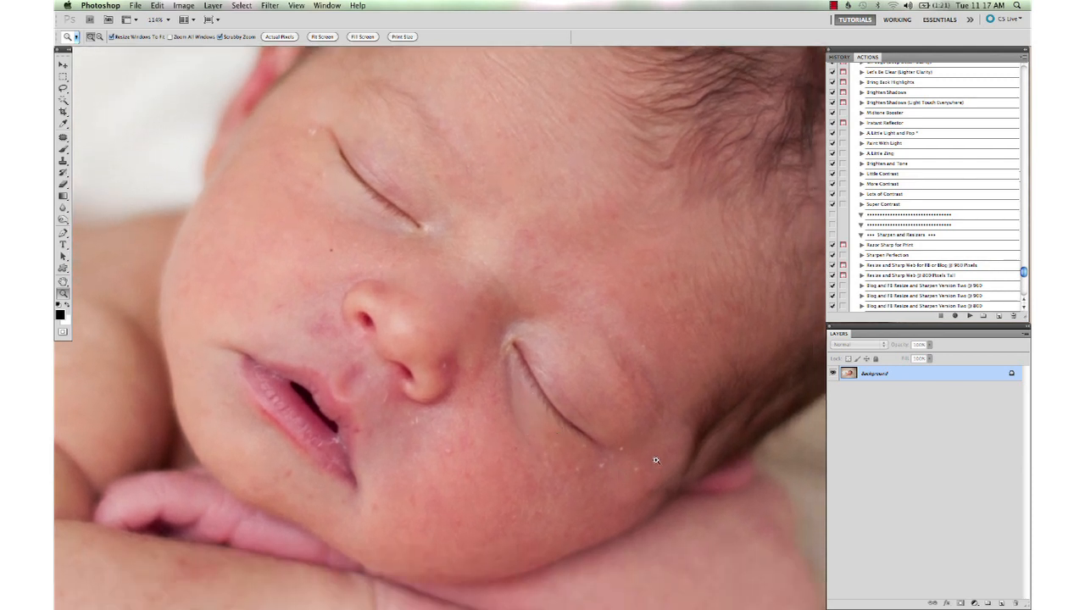
{"action": "mouse_move", "coordinate": [611, 352]}
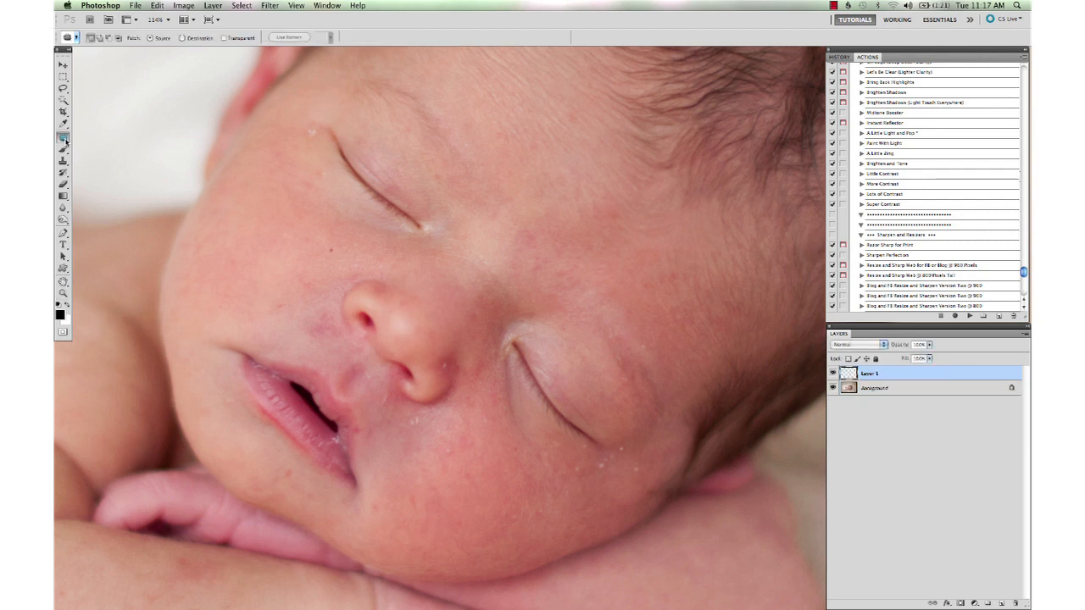
- Select the Healing Brush Tool from the healing tools flyout
{"action": "left_click", "coordinate": [61, 135]}
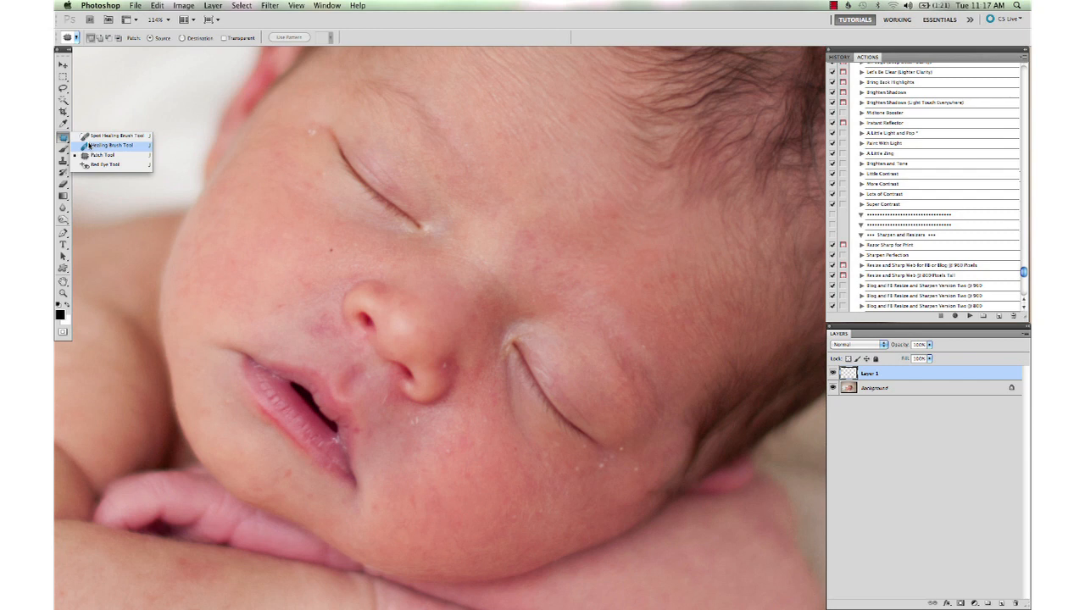
{"action": "left_click", "coordinate": [110, 148]}
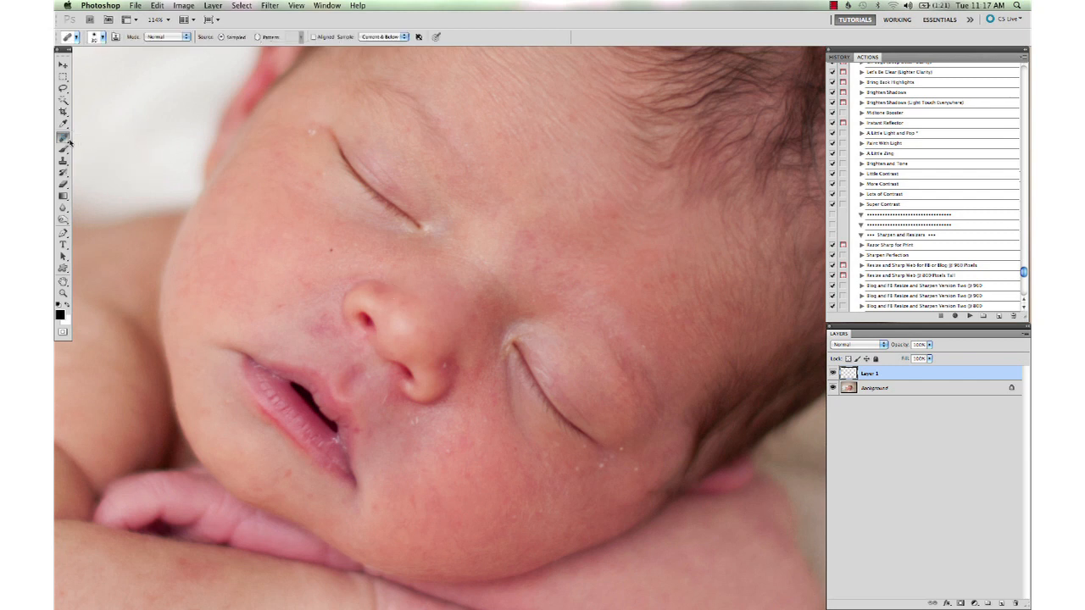
- Switch to the Spot Healing Brush for clearing small facial blemishes
{"action": "left_click", "coordinate": [62, 135]}
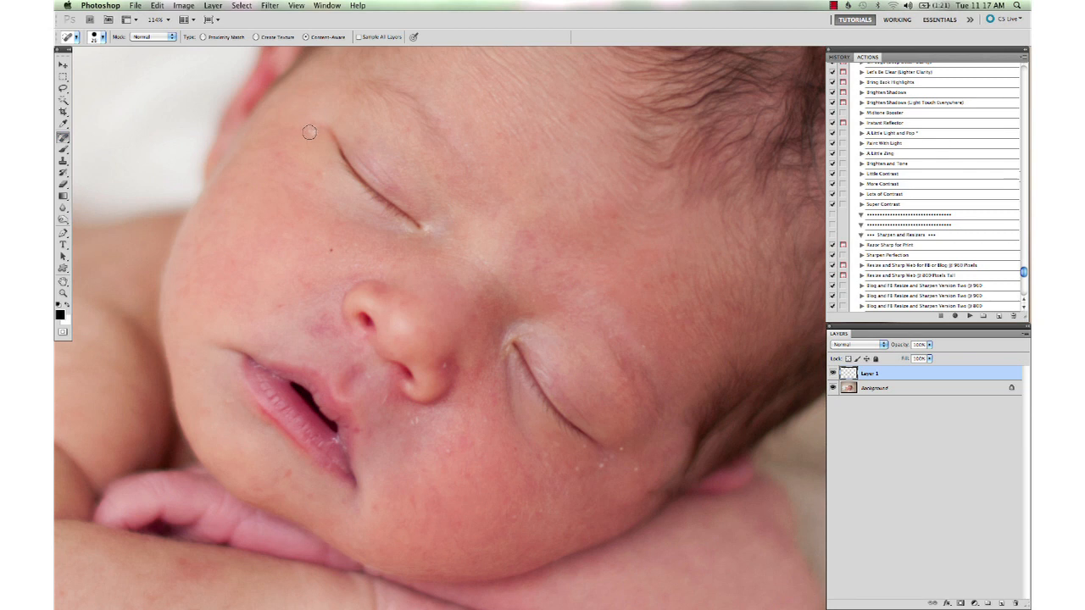
{"action": "mouse_move", "coordinate": [310, 131]}
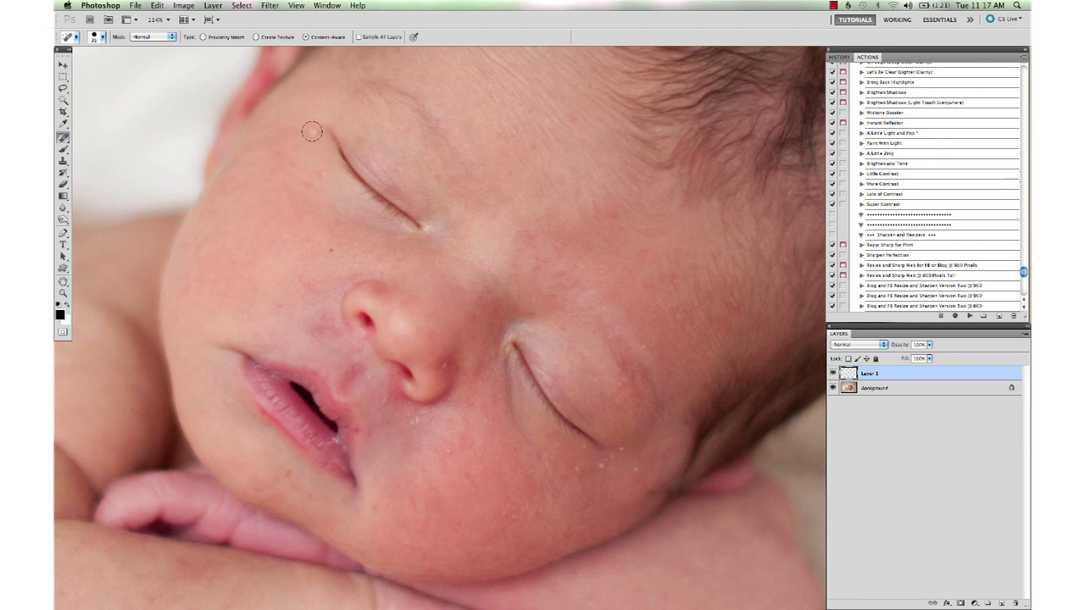
{"action": "mouse_move", "coordinate": [441, 142]}
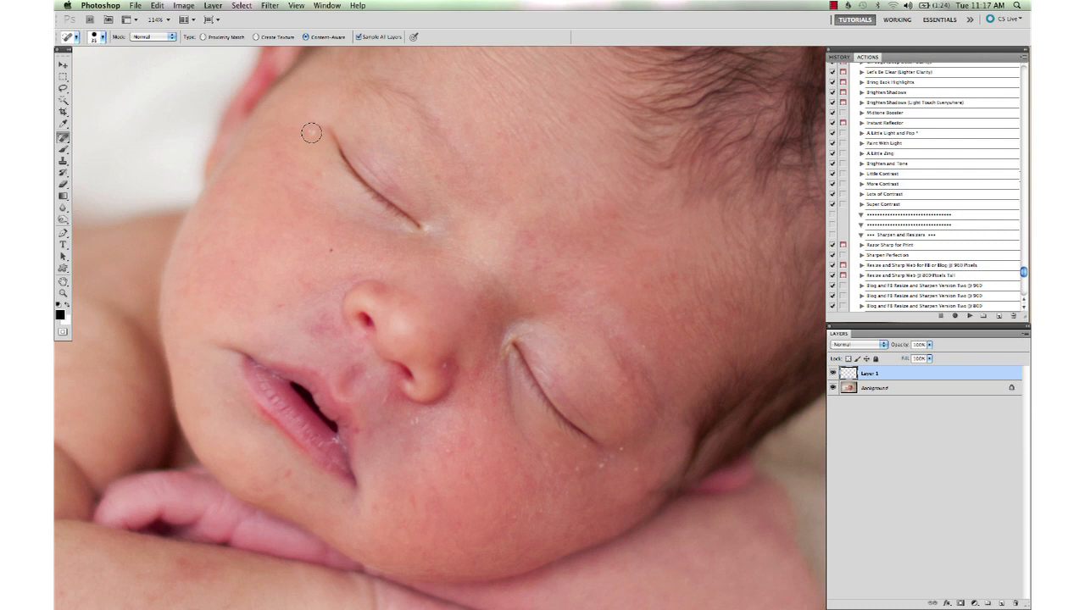
{"action": "mouse_move", "coordinate": [319, 232]}
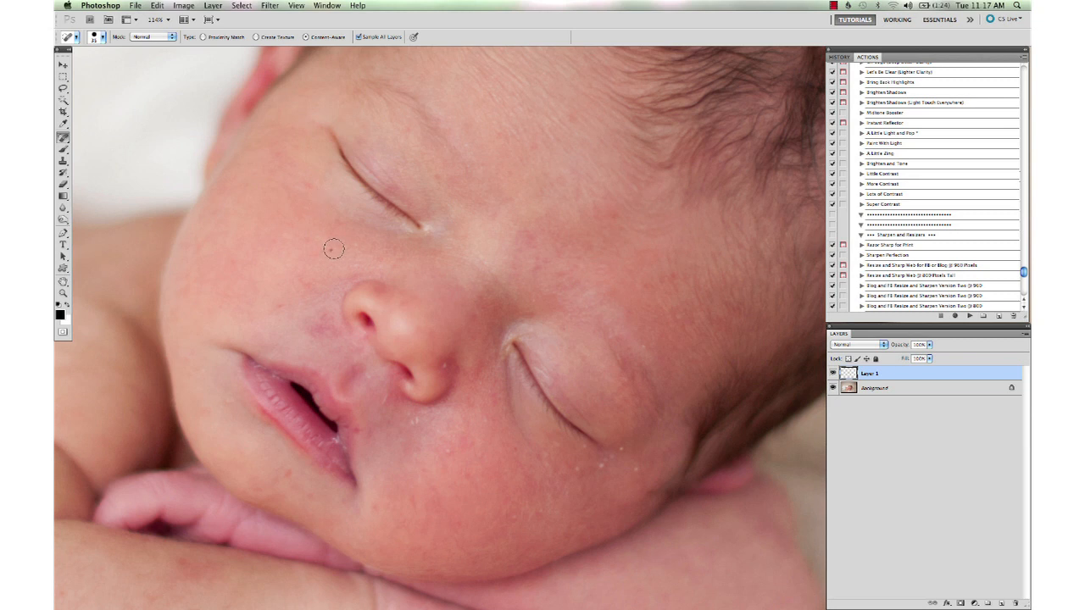
{"action": "mouse_move", "coordinate": [499, 321]}
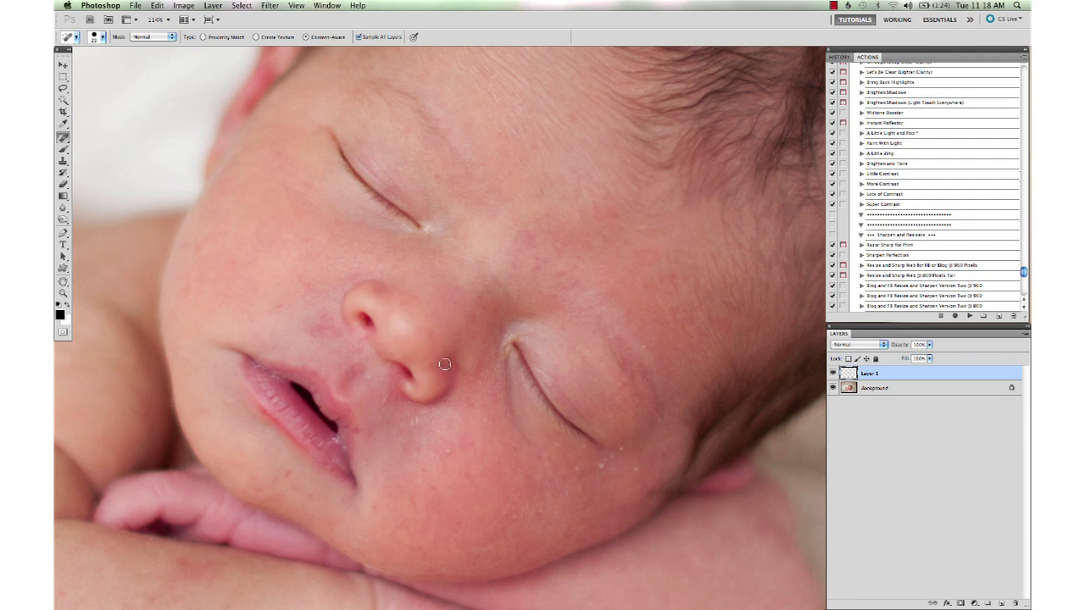
{"action": "mouse_move", "coordinate": [576, 473]}
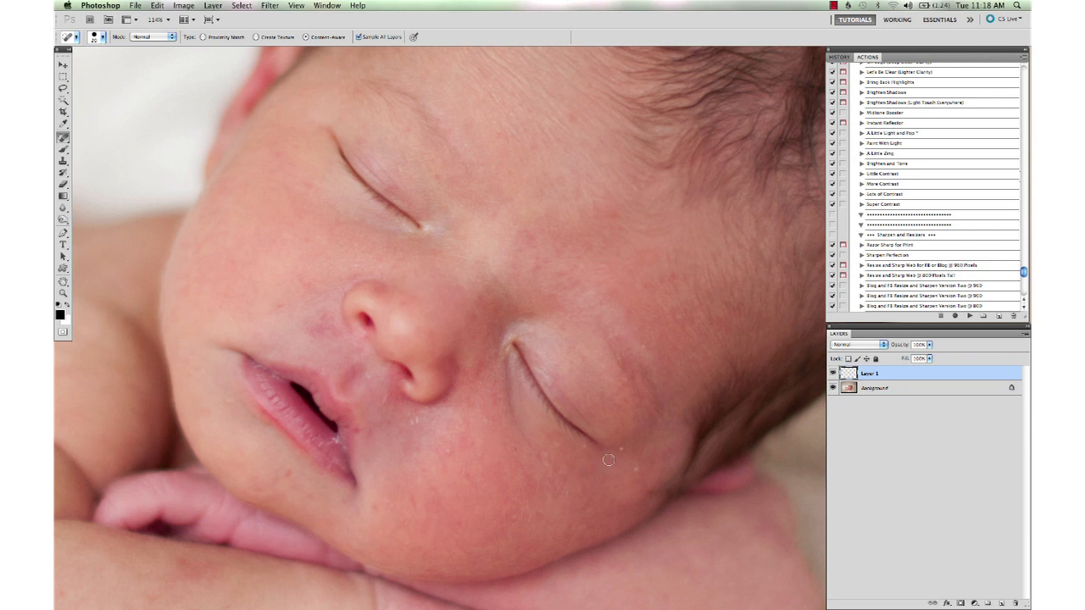
{"action": "mouse_move", "coordinate": [593, 464]}
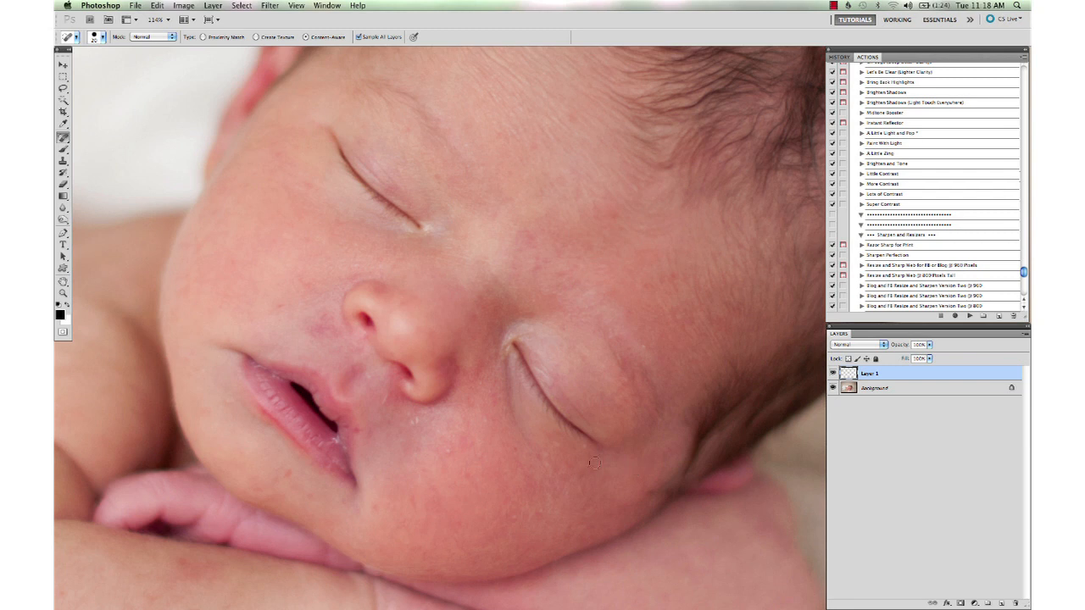
{"action": "mouse_move", "coordinate": [648, 348]}
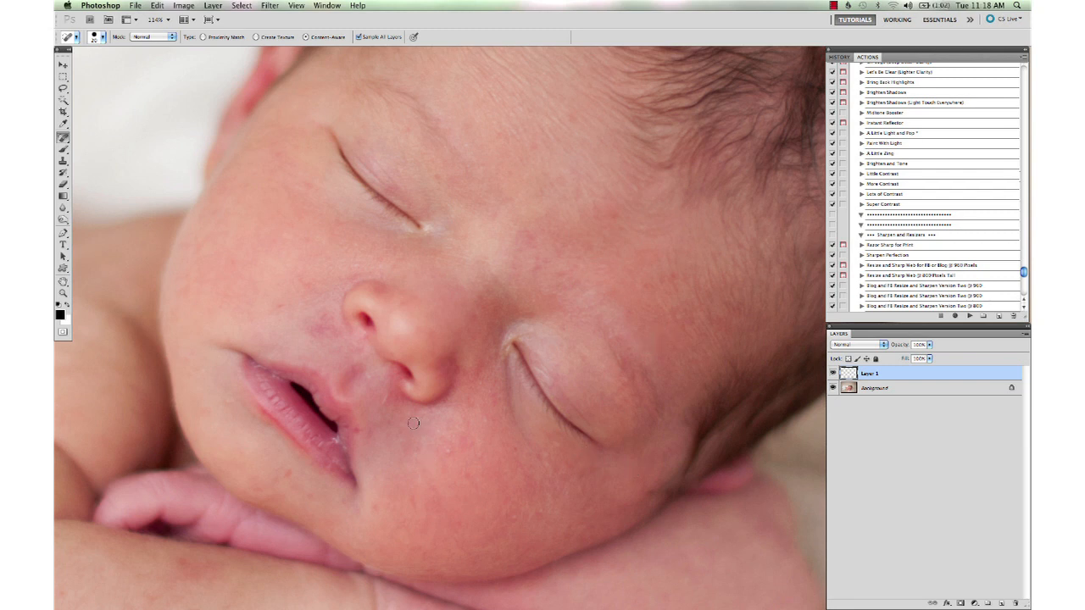
{"action": "mouse_move", "coordinate": [450, 451]}
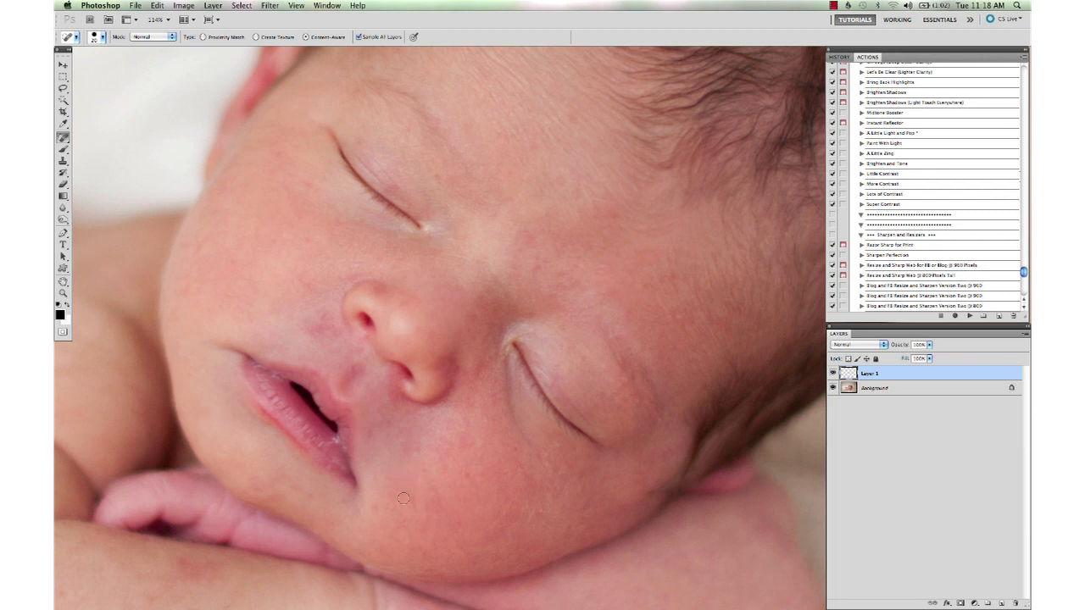
{"action": "mouse_move", "coordinate": [413, 501]}
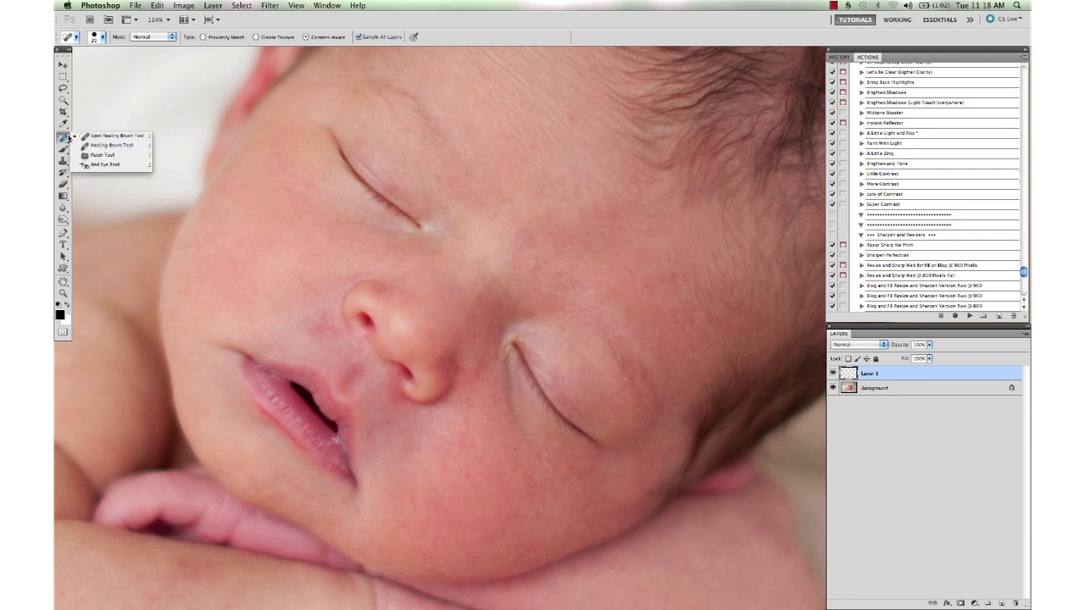
- Switch to the Healing Brush and right-click over the reddish patch beside the nose
{"action": "left_click", "coordinate": [104, 148]}
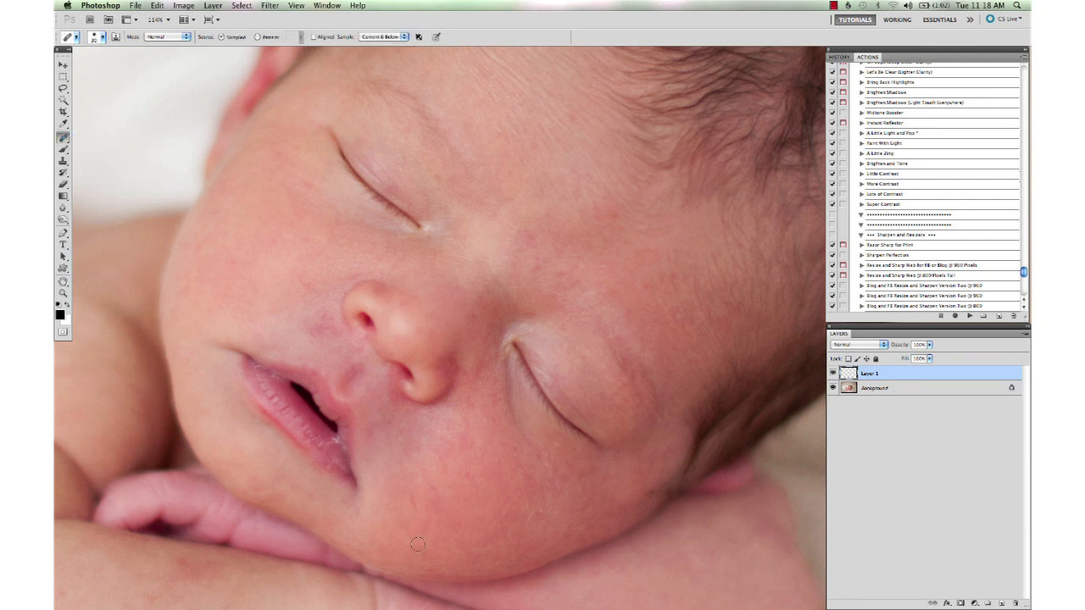
{"action": "mouse_move", "coordinate": [394, 505]}
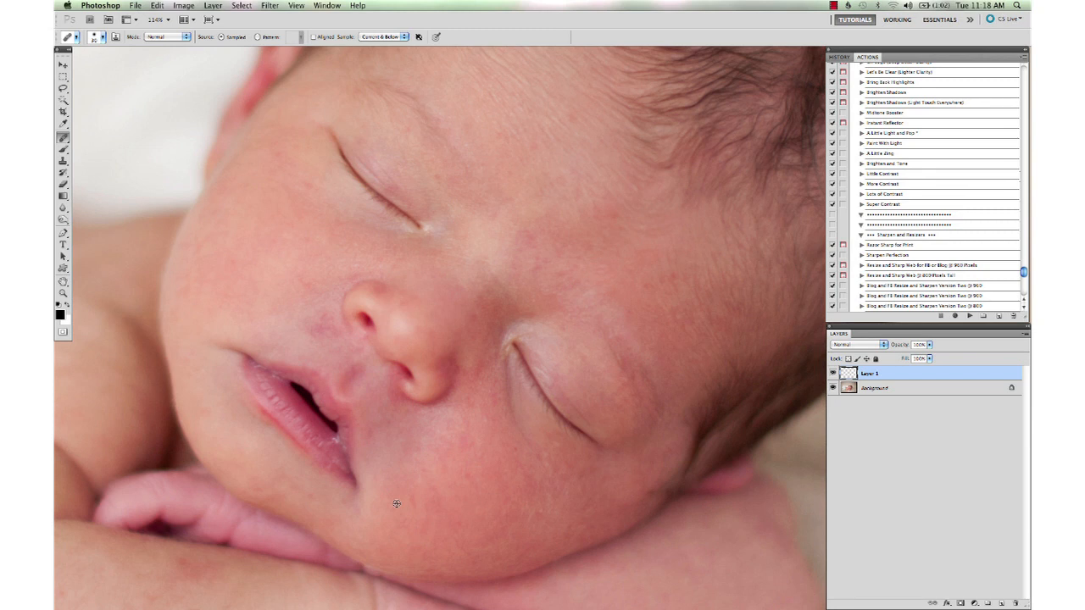
{"action": "mouse_move", "coordinate": [483, 505]}
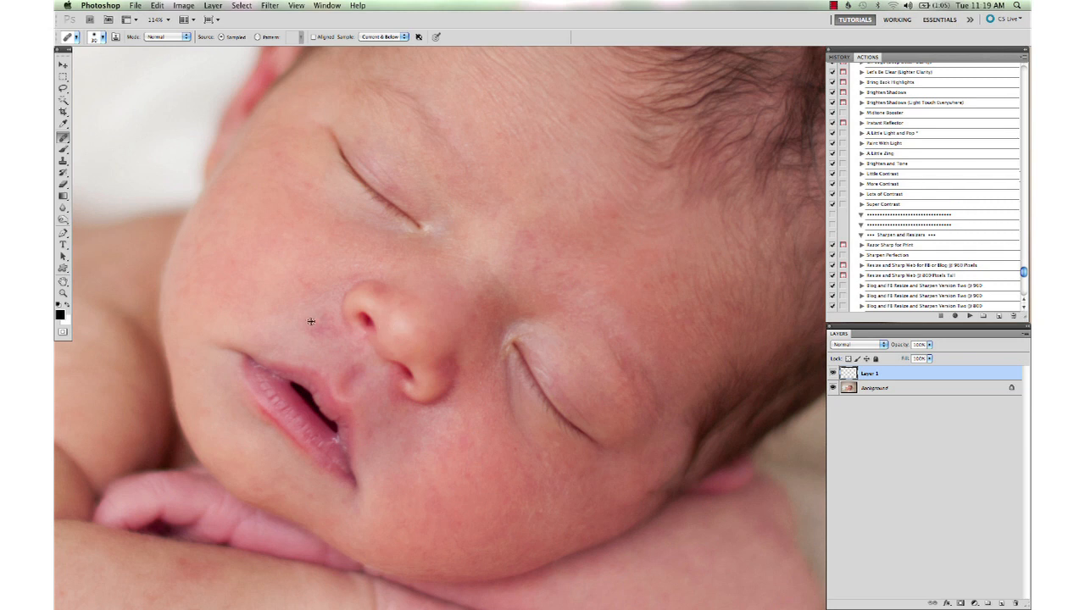
{"action": "mouse_move", "coordinate": [304, 317]}
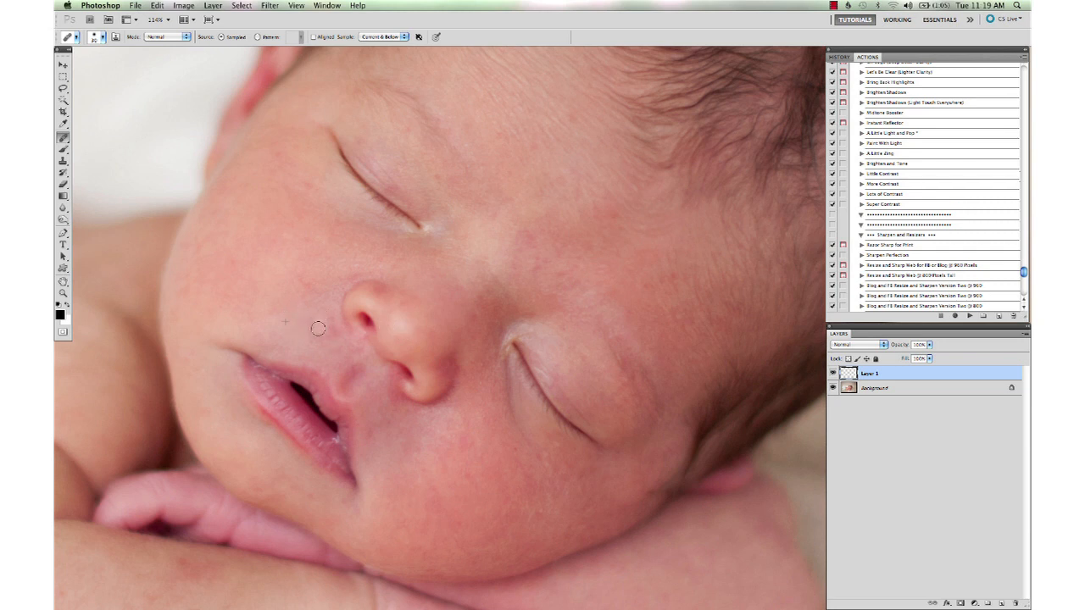
{"action": "right_click", "coordinate": [315, 329]}
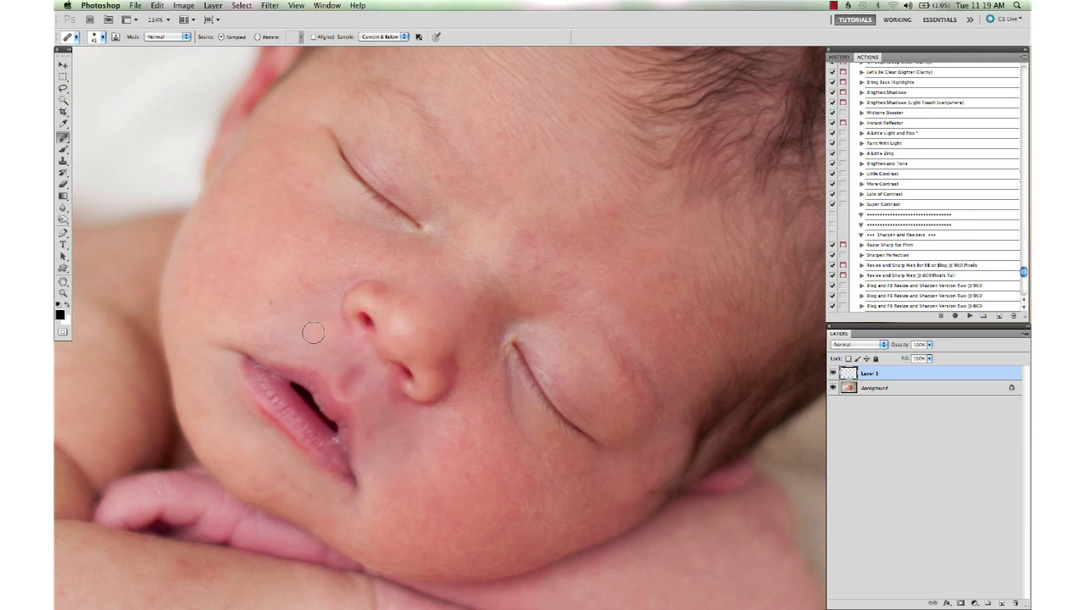
{"action": "mouse_move", "coordinate": [271, 198]}
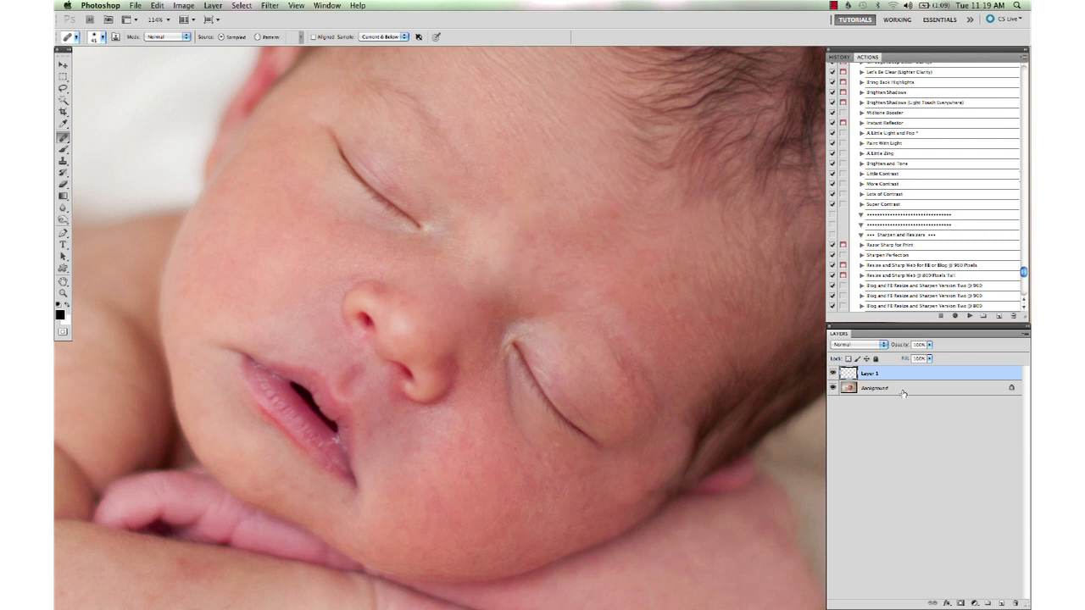
- Target the Background layer, then patch a facial blemish with the Patch tool
{"action": "left_click", "coordinate": [899, 388]}
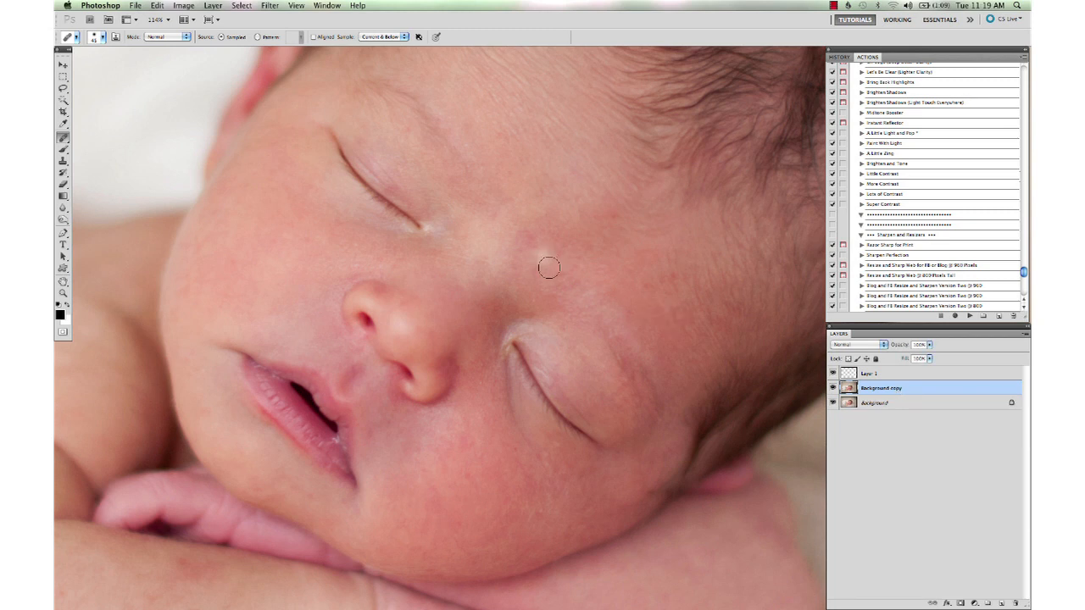
{"action": "left_click", "coordinate": [60, 135]}
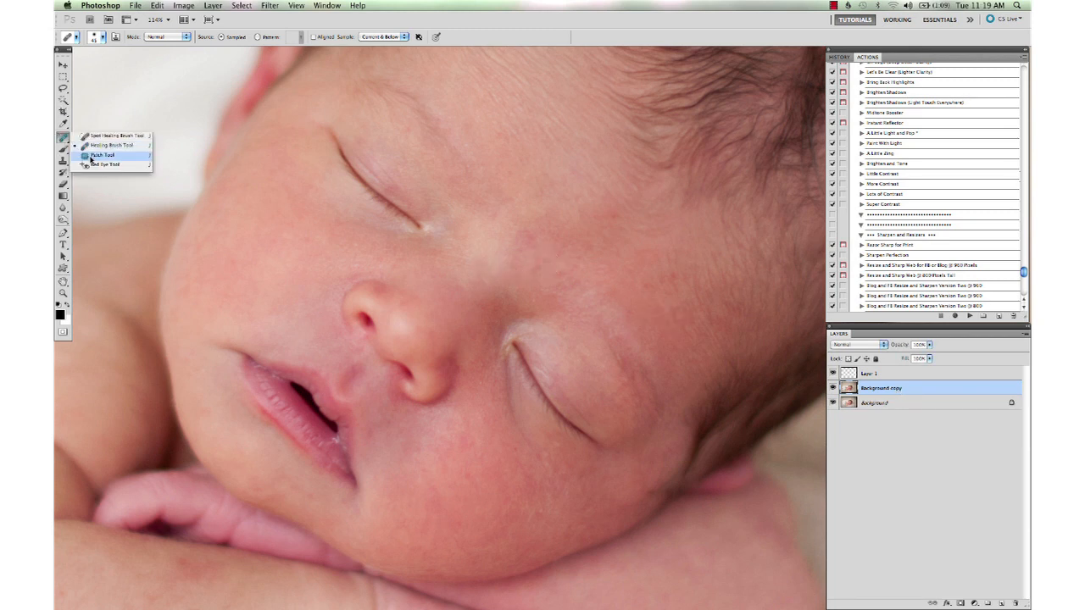
{"action": "left_click", "coordinate": [102, 158]}
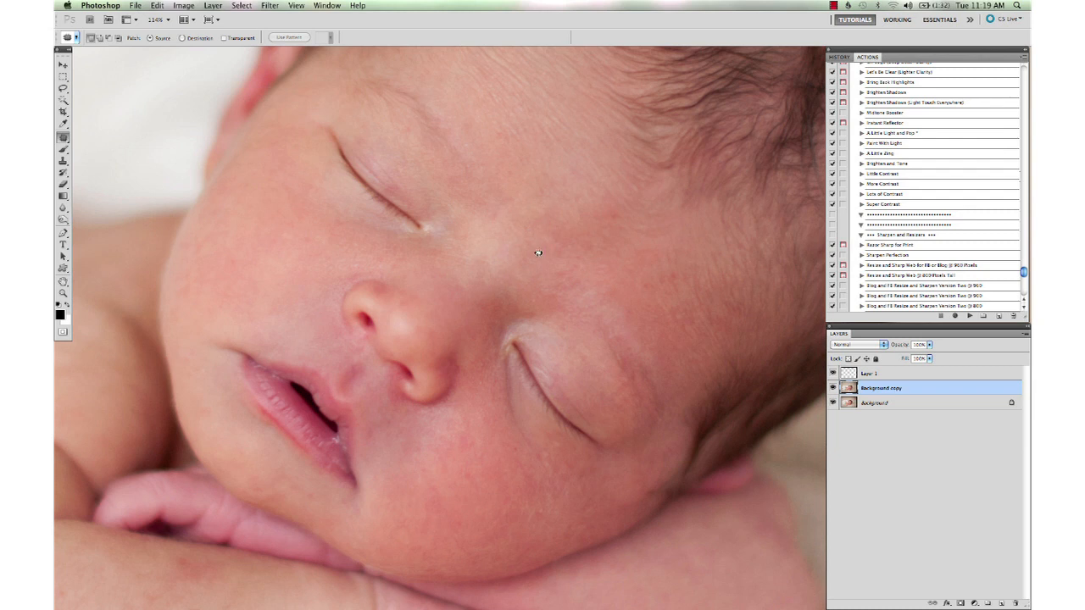
{"action": "mouse_move", "coordinate": [533, 235]}
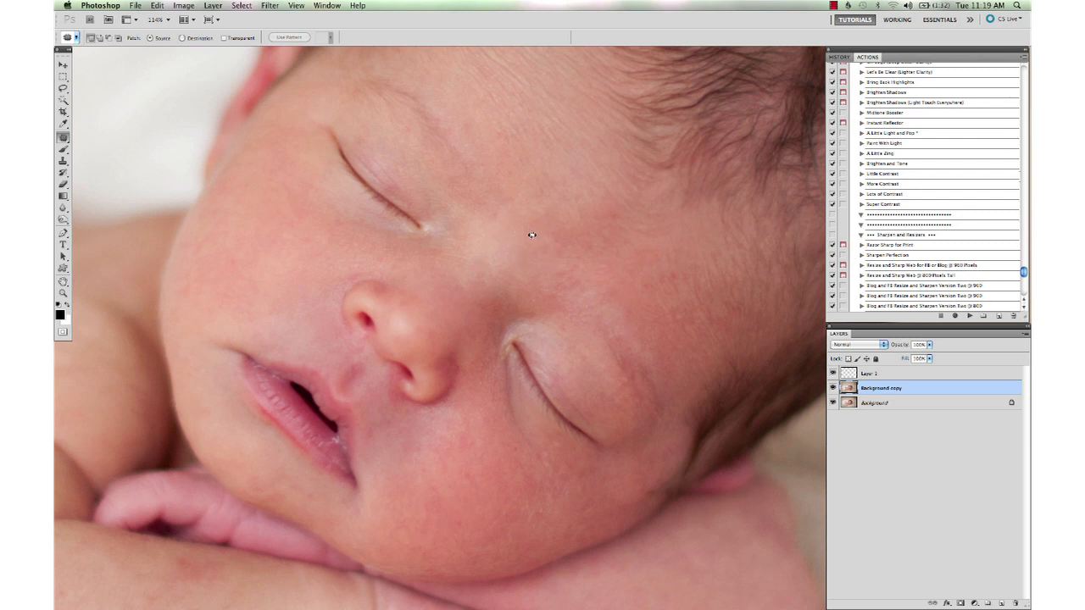
{"action": "mouse_move", "coordinate": [508, 184]}
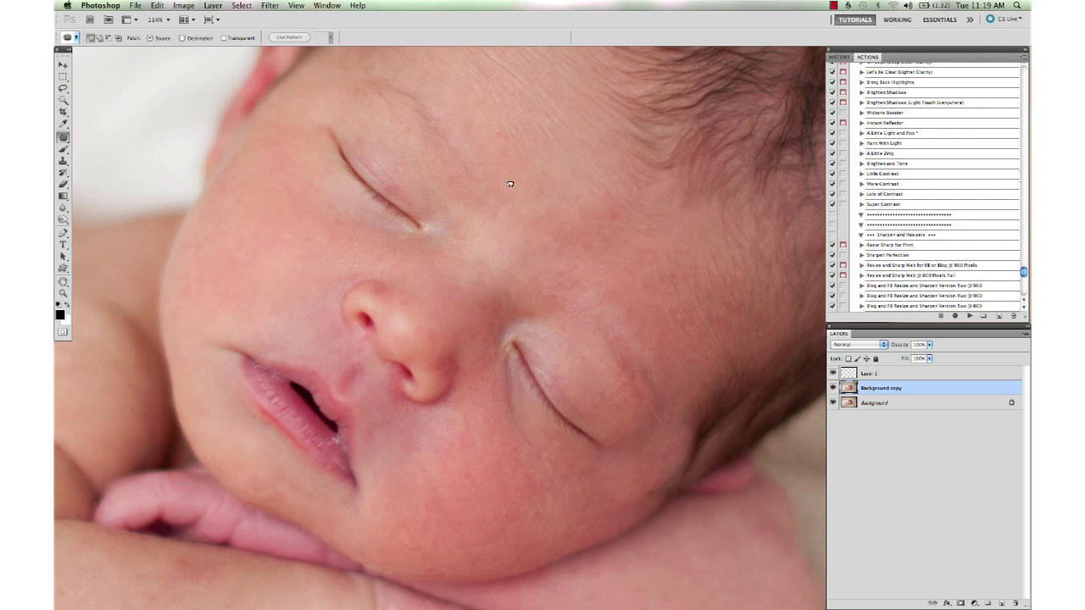
{"action": "mouse_move", "coordinate": [615, 212]}
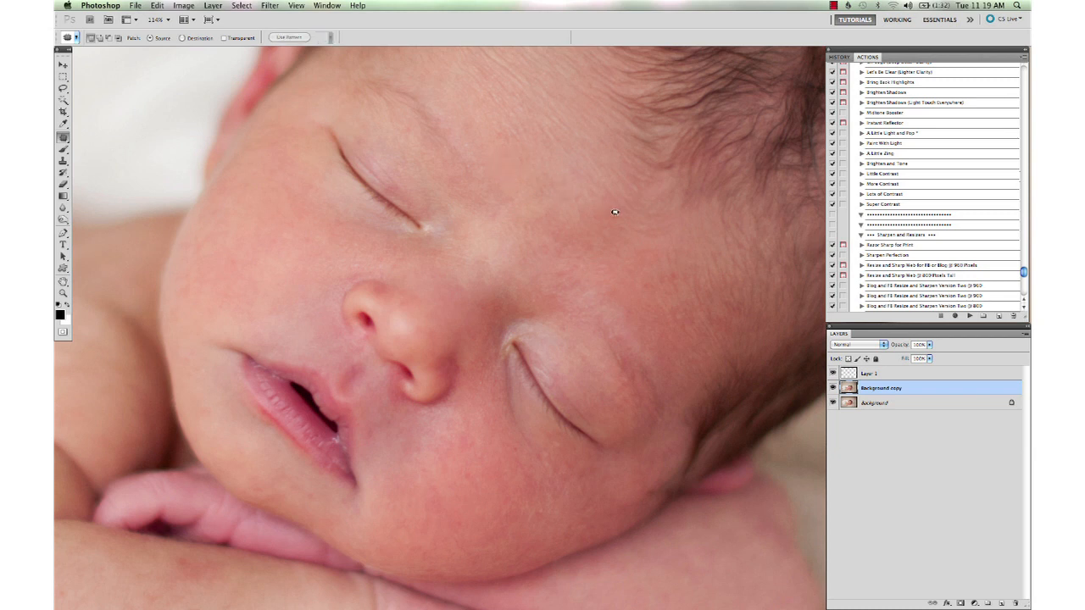
{"action": "left_click_drag", "start_coordinate": [534, 191], "coordinate": [627, 225]}
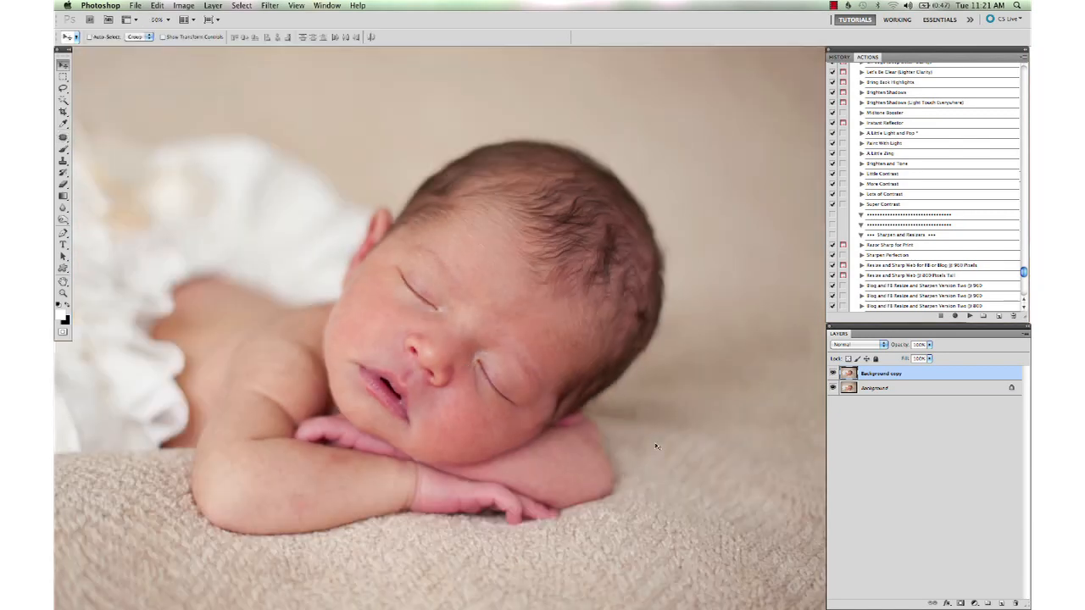
{"action": "mouse_move", "coordinate": [559, 388]}
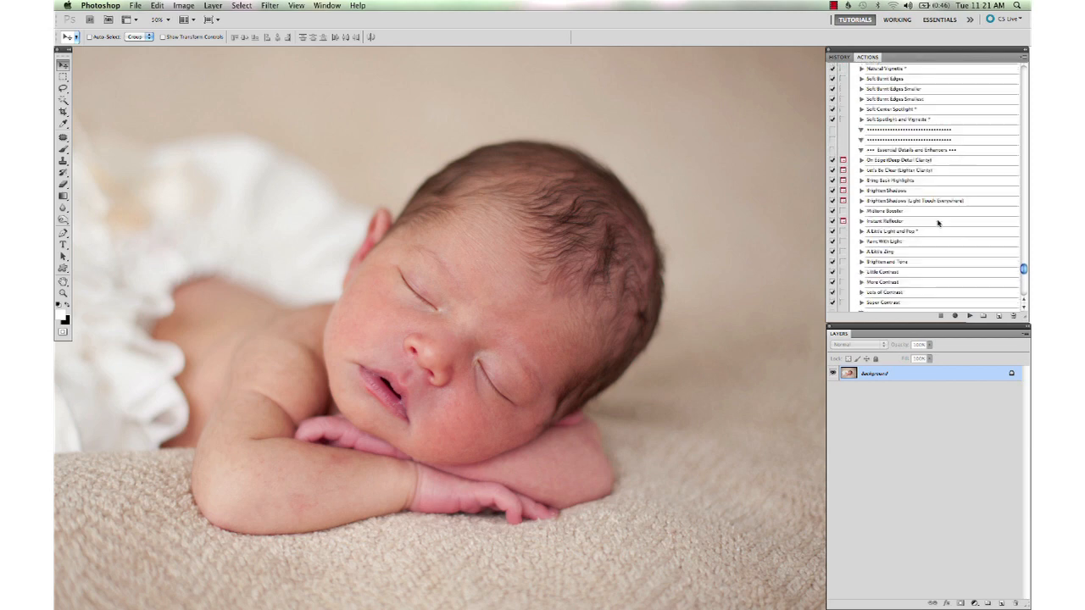
- Scroll the Actions panel to the Color Corrections section
{"action": "scroll", "scroll_direction": "down", "scroll_amount": 3}
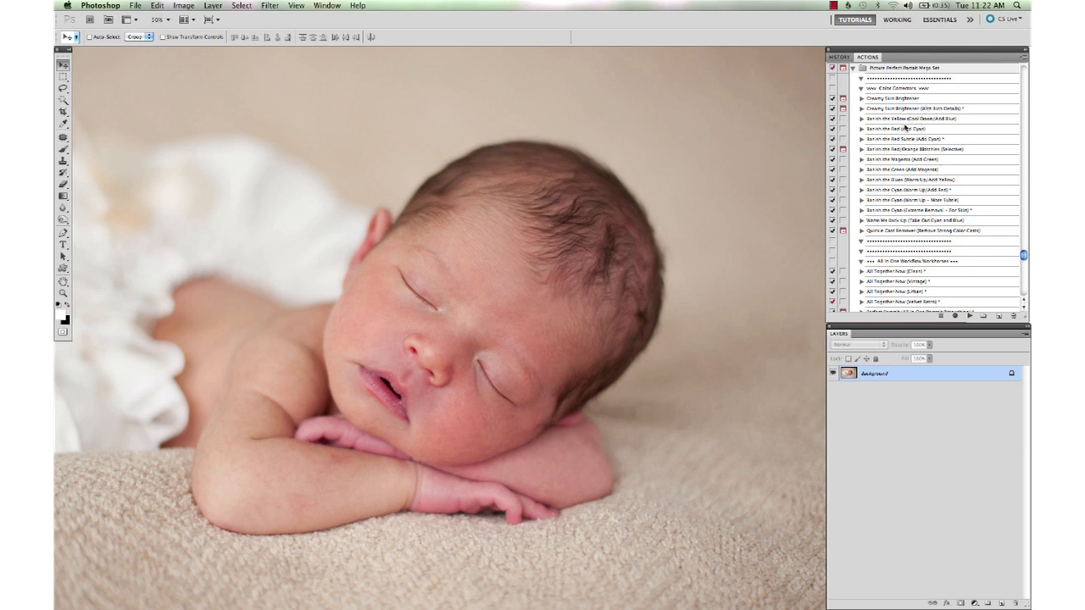
- Play the Banish the Magenta (Add Green) action and continue through its prompt
{"action": "left_click", "coordinate": [907, 160]}
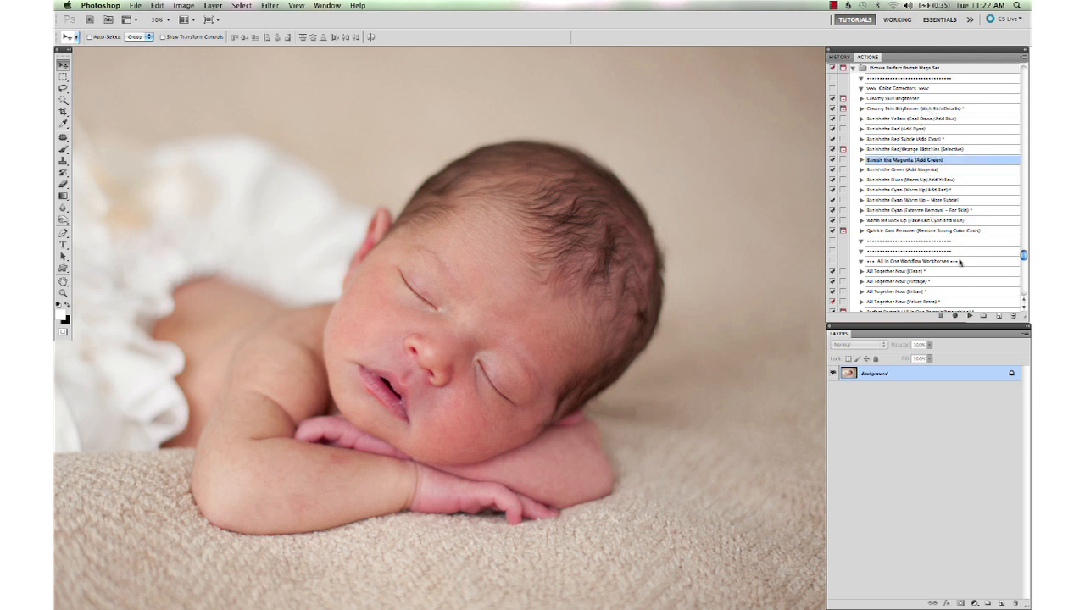
{"action": "left_click", "coordinate": [969, 315]}
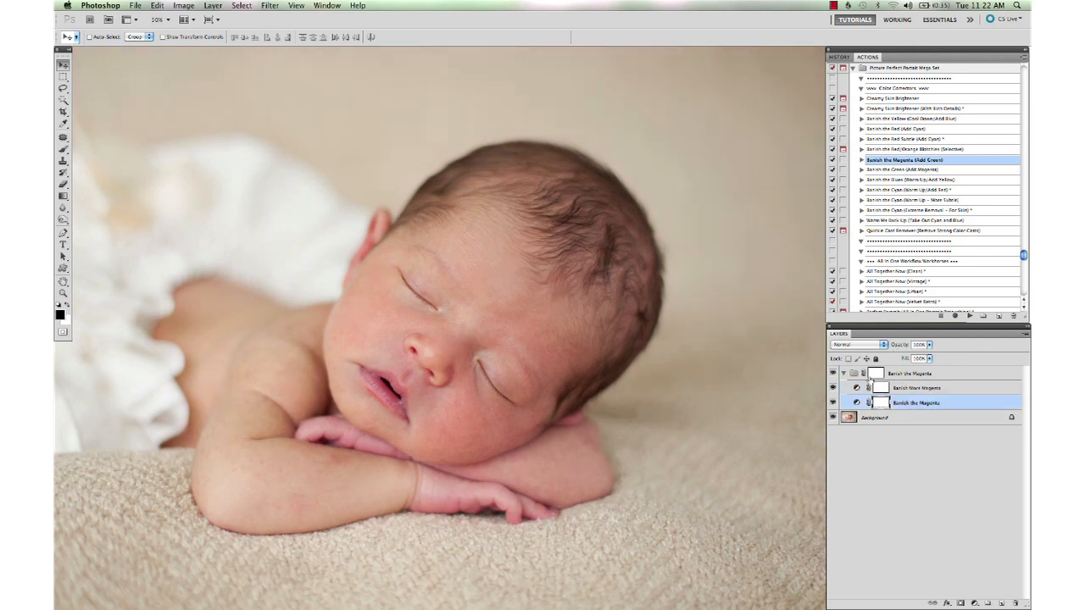
{"action": "left_click", "coordinate": [919, 373]}
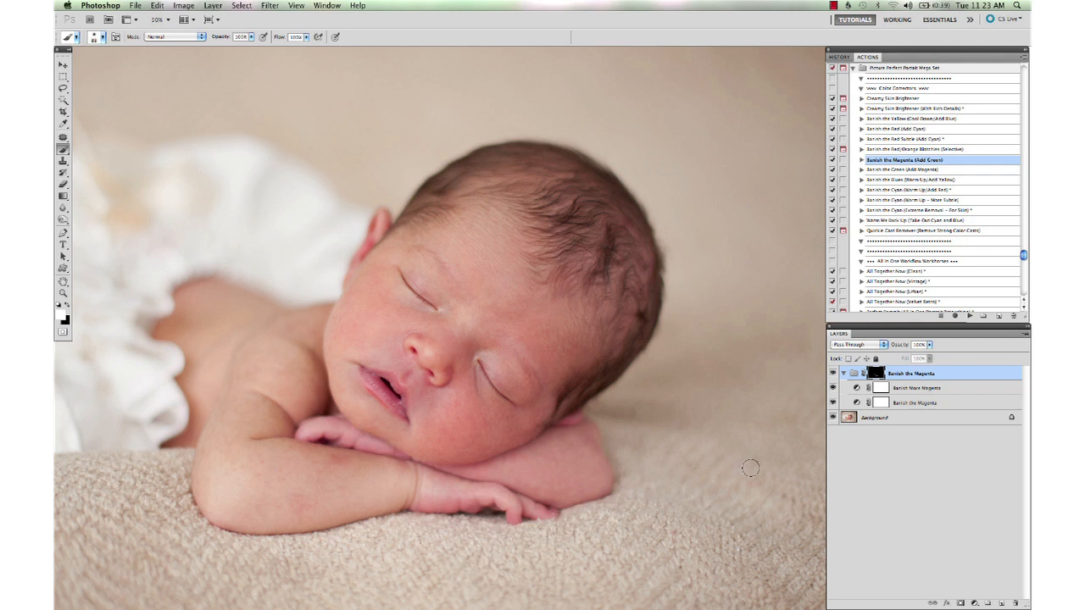
- Flatten the image to merge the magenta correction into the Background
{"action": "right_click", "coordinate": [873, 417]}
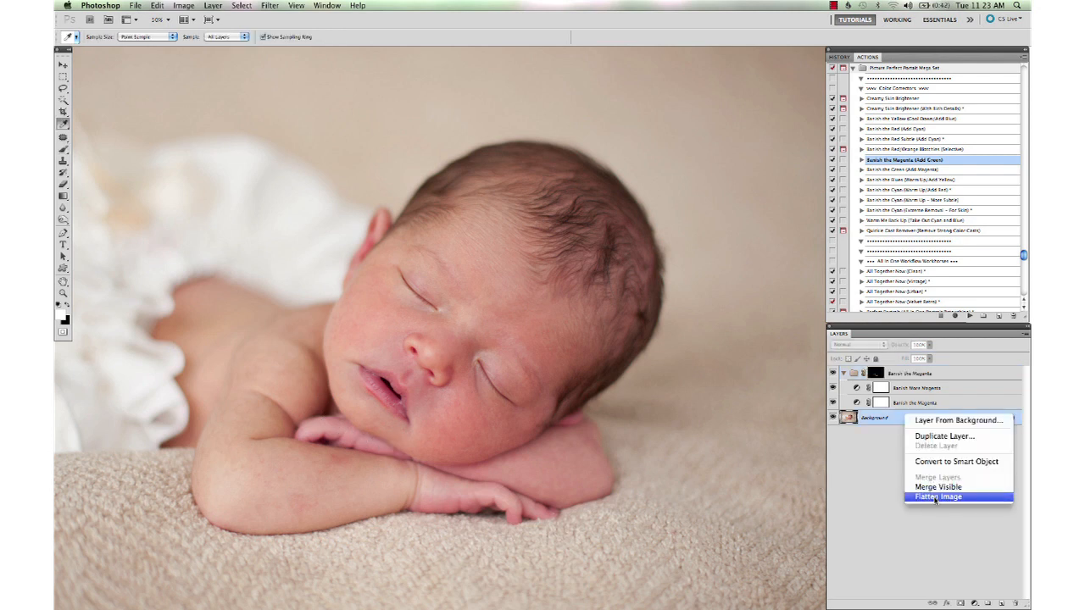
{"action": "left_click", "coordinate": [937, 496]}
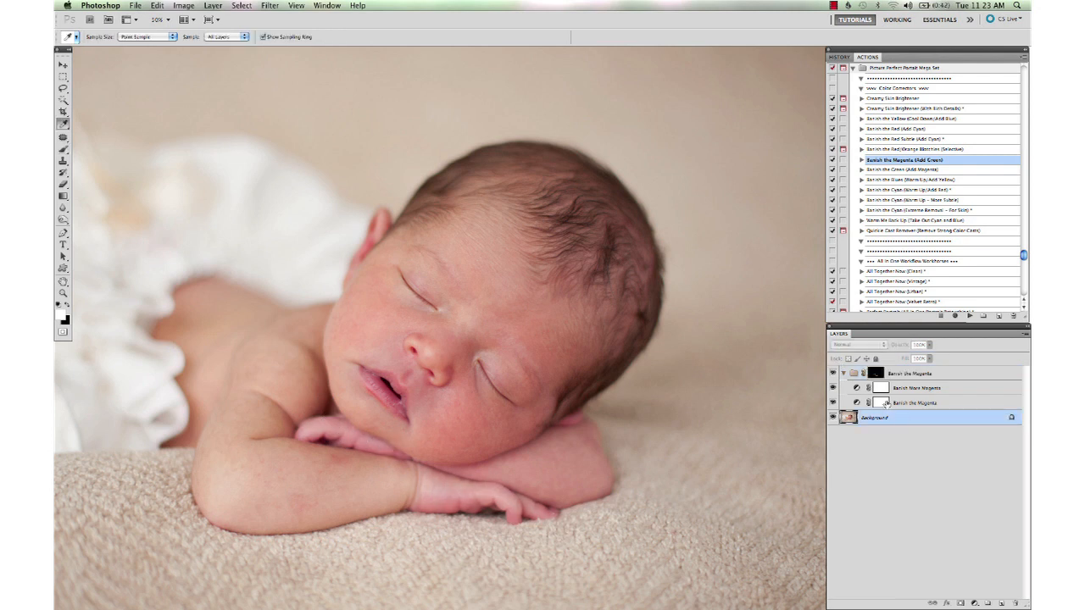
{"action": "right_click", "coordinate": [873, 417]}
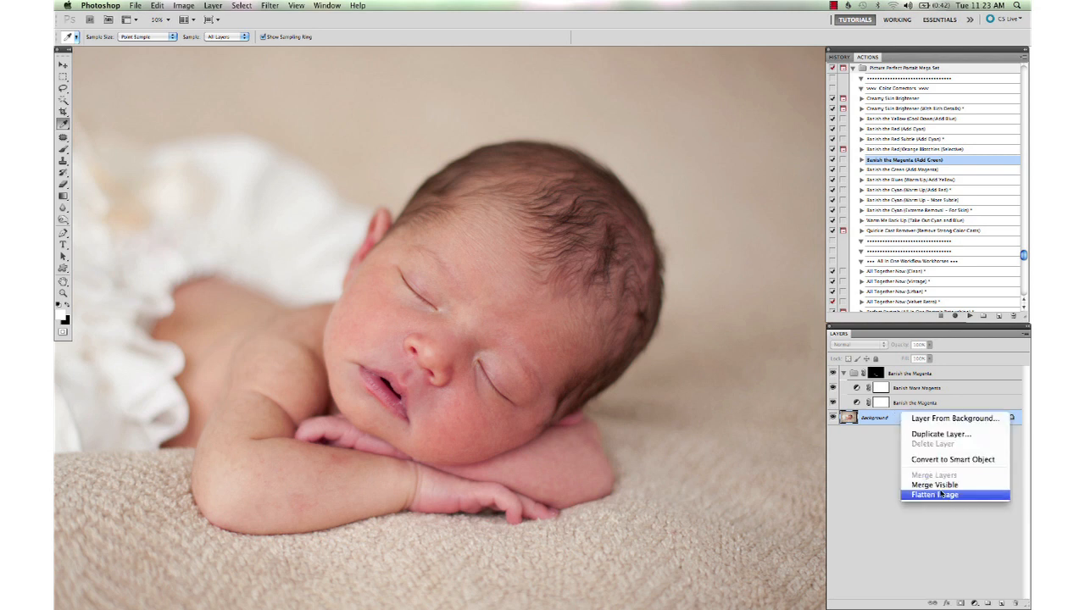
{"action": "left_click", "coordinate": [935, 494]}
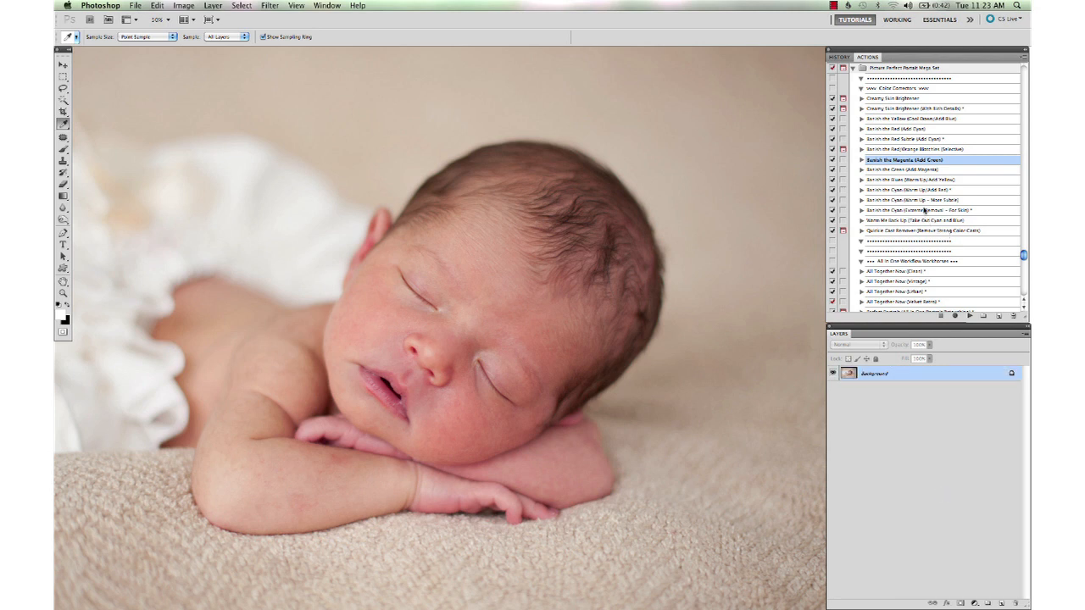
- Play Banish the Blues (Warm Up/Add Yellow), then select Make Layer Mask – Hide All
{"action": "left_click", "coordinate": [919, 180]}
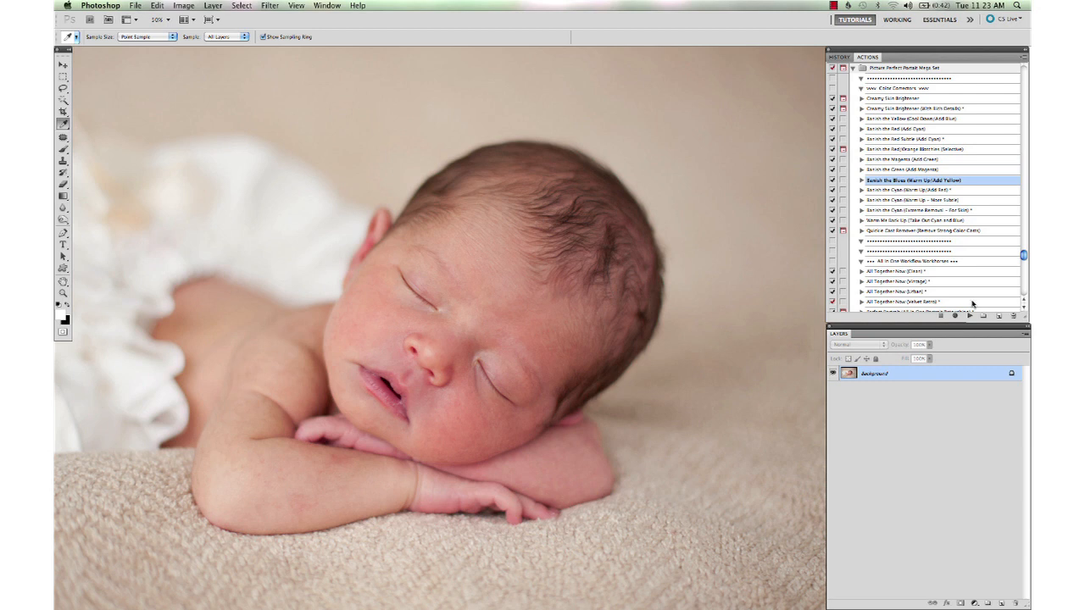
{"action": "left_click", "coordinate": [969, 316]}
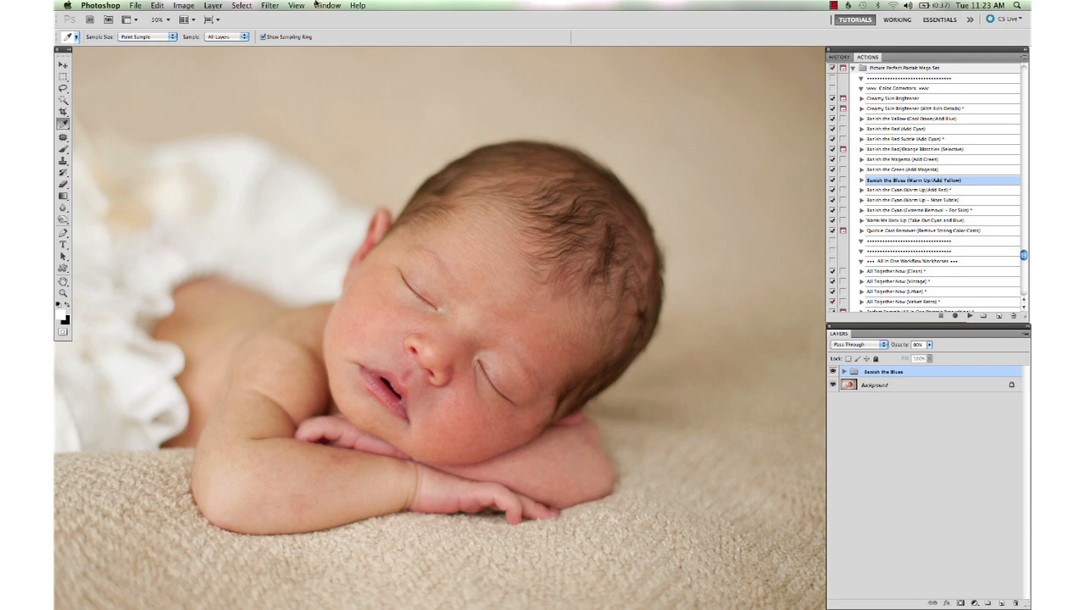
{"action": "scroll", "scroll_direction": "down", "scroll_amount": 3}
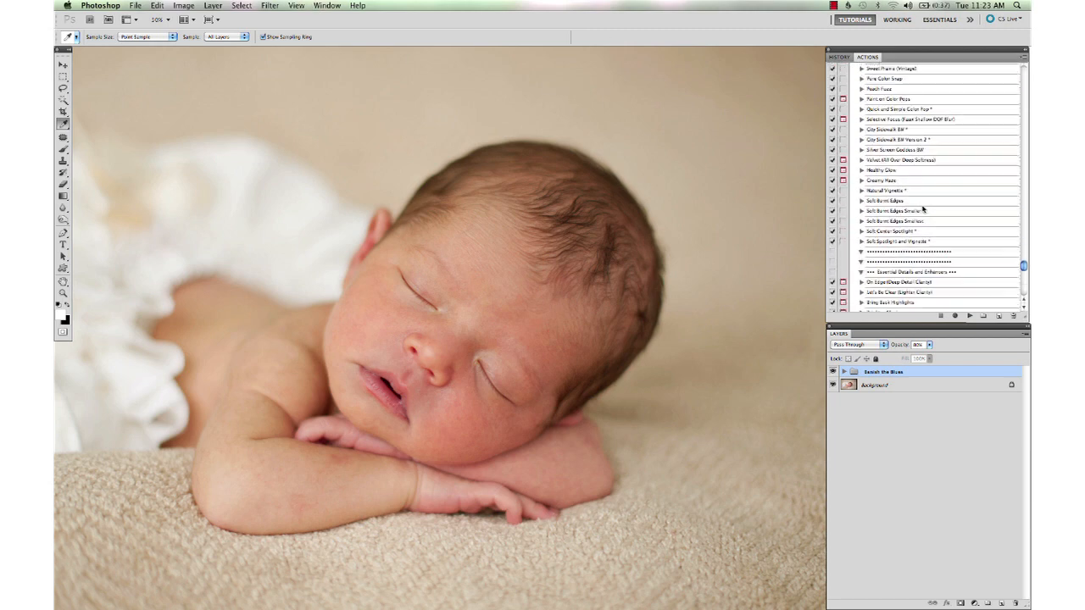
{"action": "scroll", "scroll_direction": "down", "scroll_amount": 3}
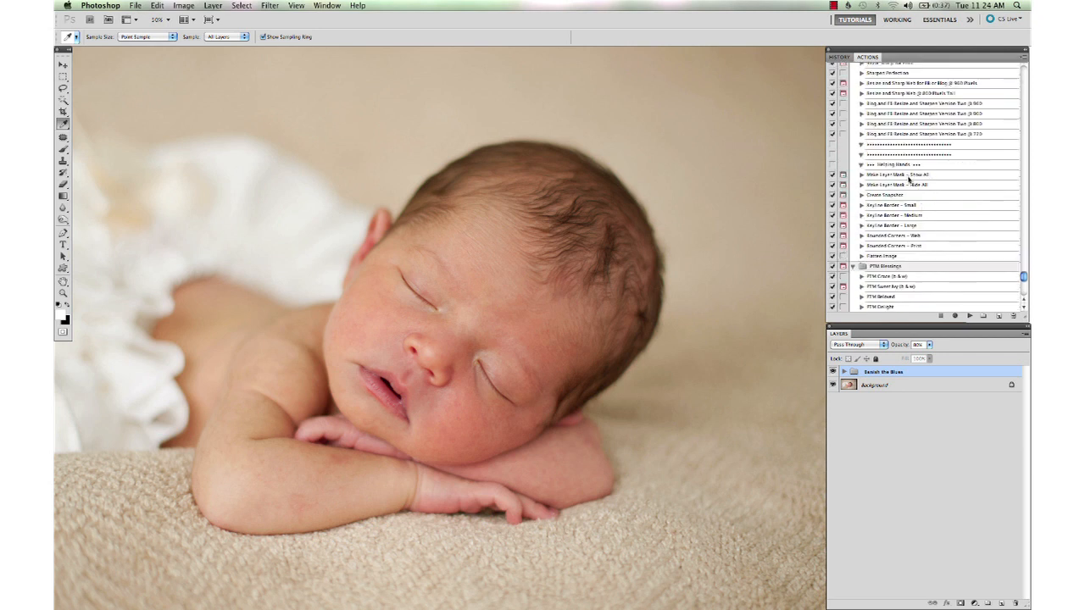
{"action": "left_click", "coordinate": [901, 185]}
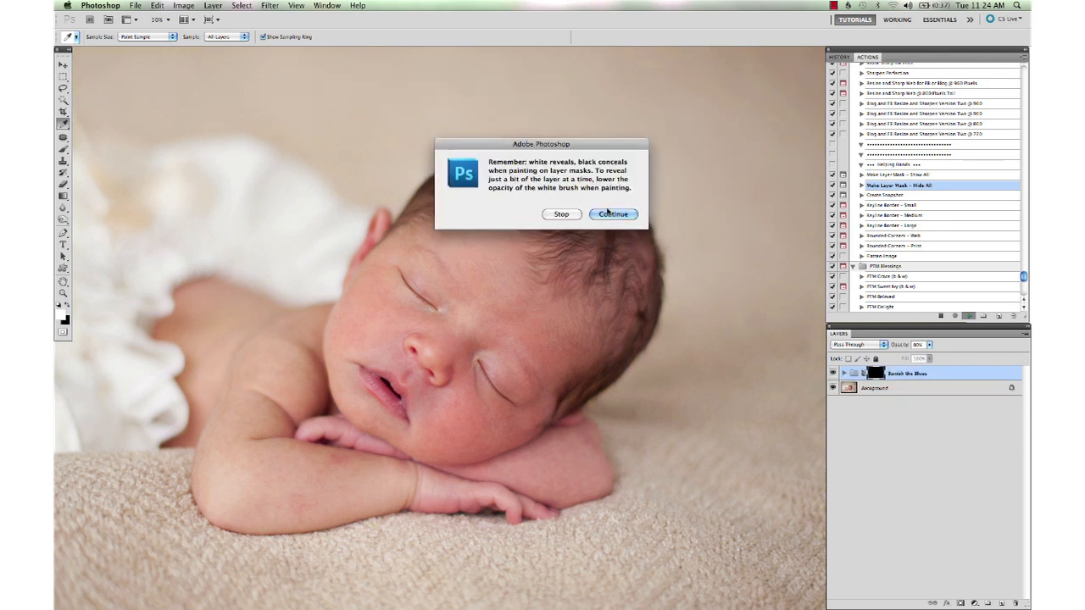
- Dismiss the mask-painting reminder so warmth can be brushed onto the skin
{"action": "left_click", "coordinate": [613, 214]}
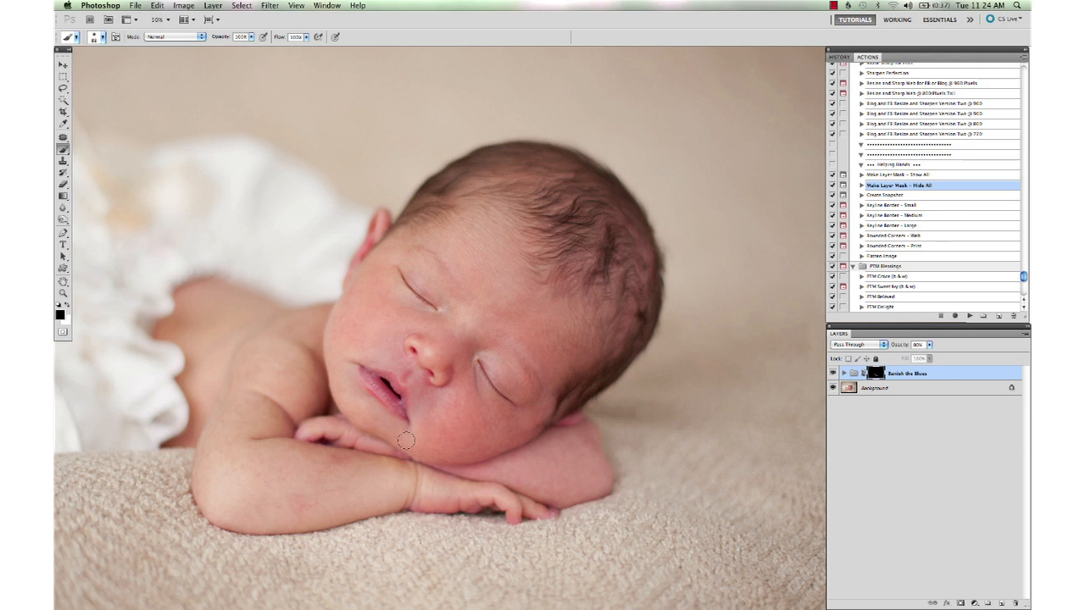
{"action": "mouse_move", "coordinate": [363, 418]}
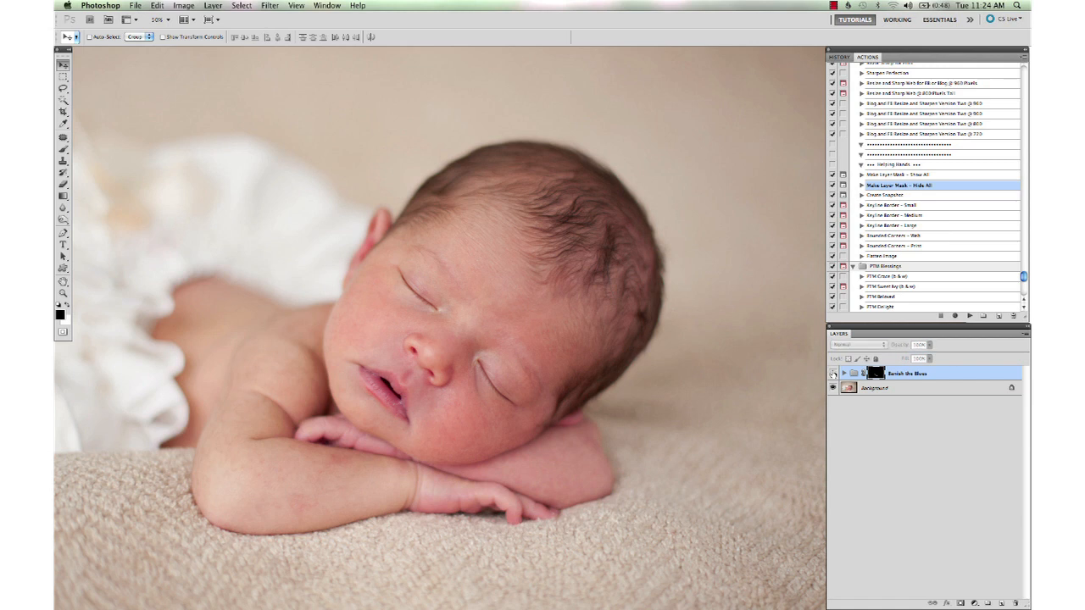
{"action": "mouse_move", "coordinate": [832, 373]}
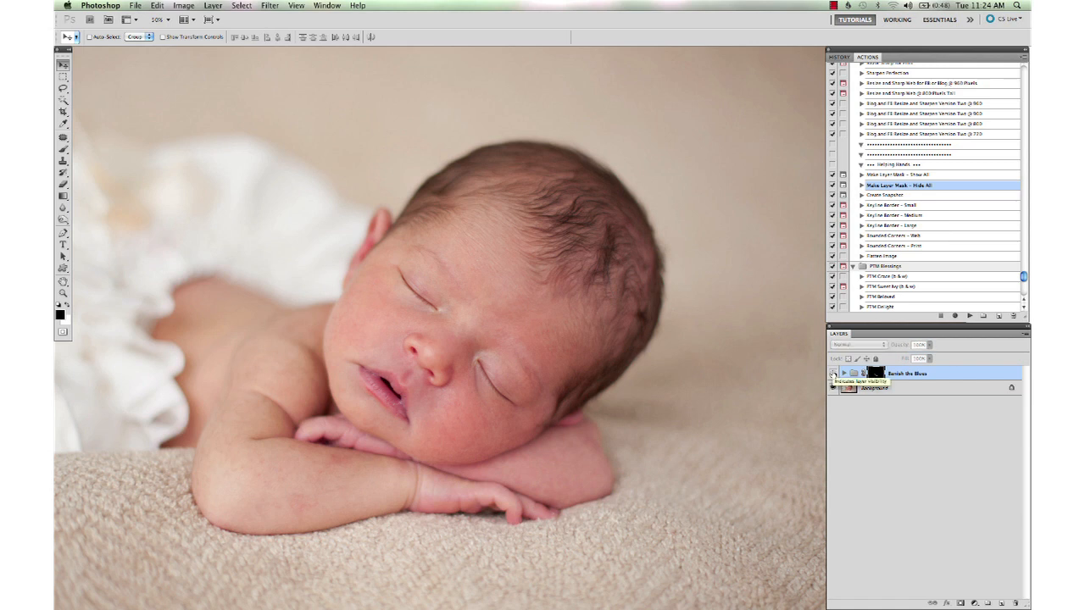
- Flatten the Banish the Blues group into the Background and bring back the actions list
{"action": "right_click", "coordinate": [873, 388]}
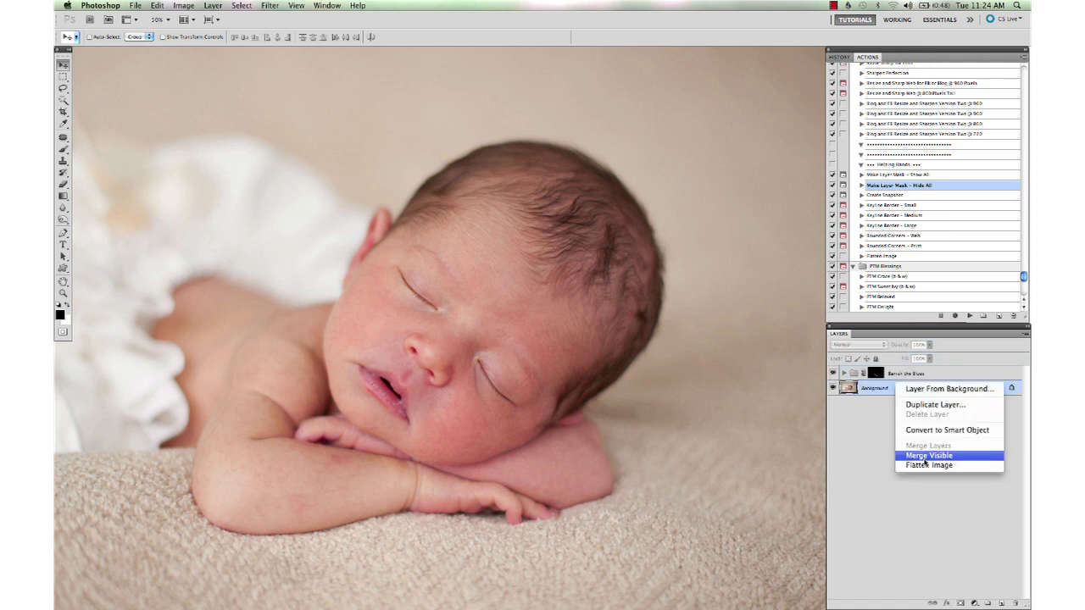
{"action": "left_click", "coordinate": [927, 464]}
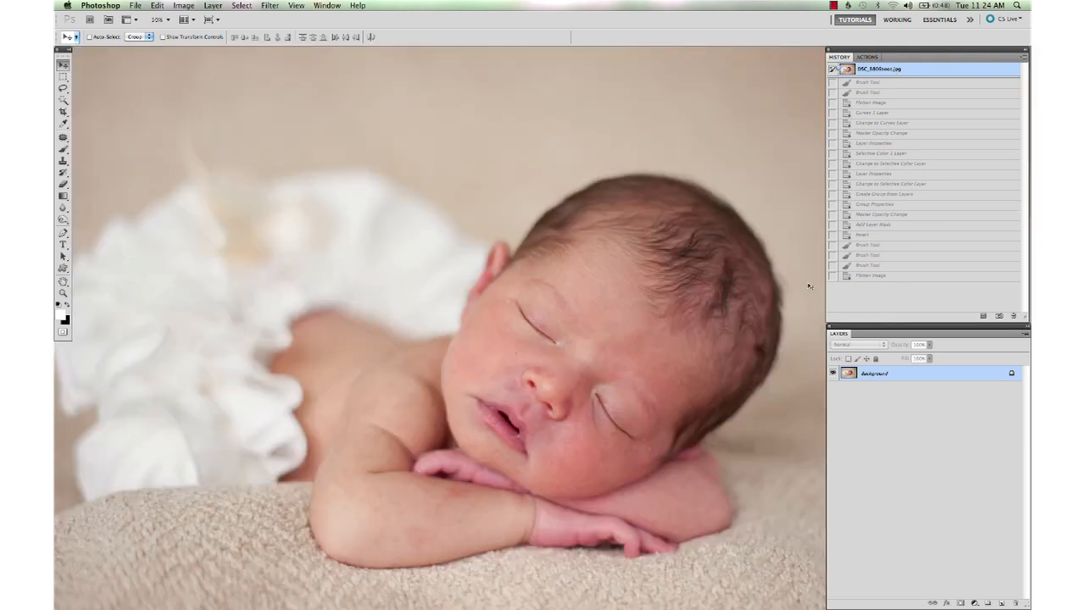
{"action": "left_click", "coordinate": [873, 275]}
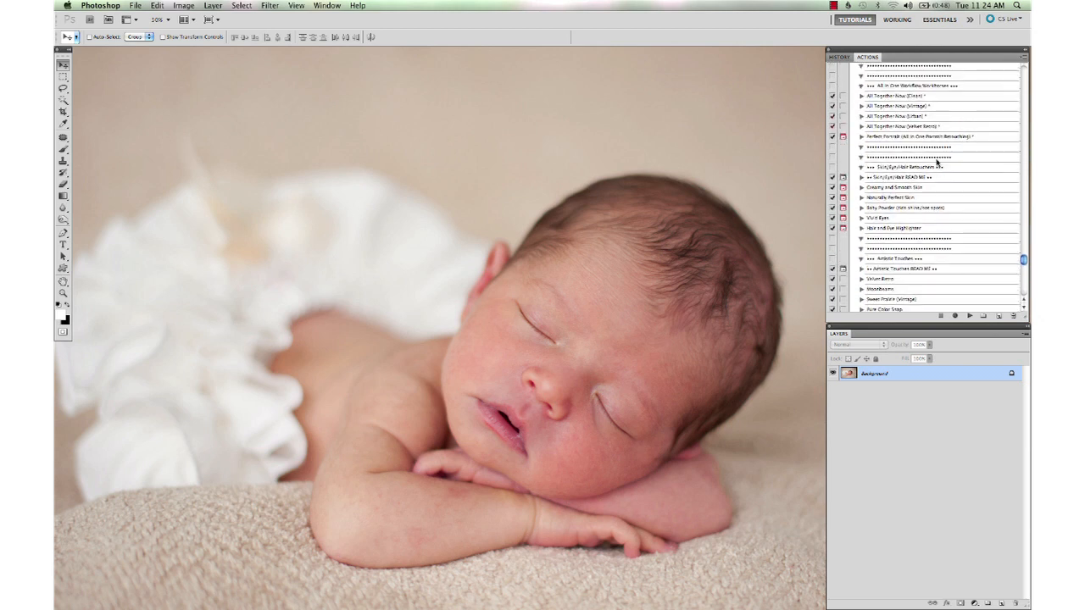
- Play the all-in-one Perfect Portrait action, adding skin-smoothing, eye-pop and teeth-whitening layers
{"action": "left_click", "coordinate": [907, 136]}
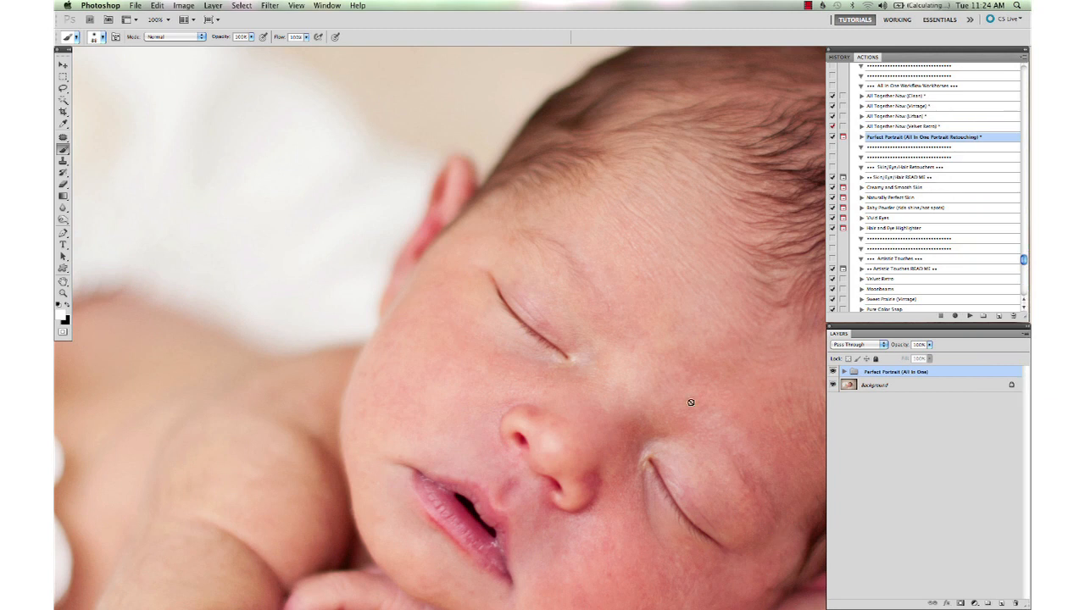
{"action": "left_click", "coordinate": [841, 371]}
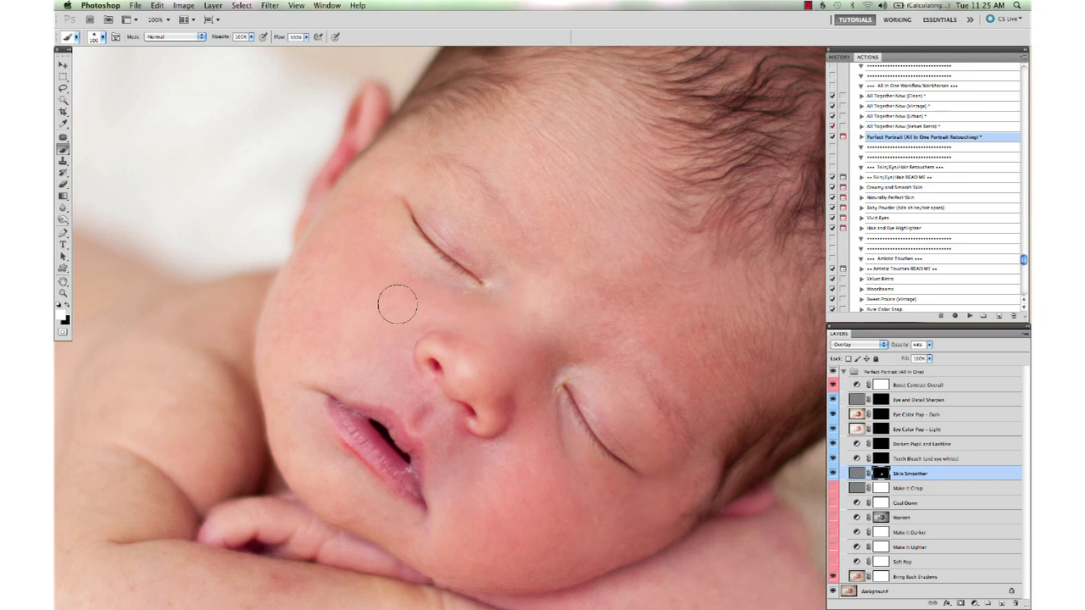
{"action": "mouse_move", "coordinate": [464, 370]}
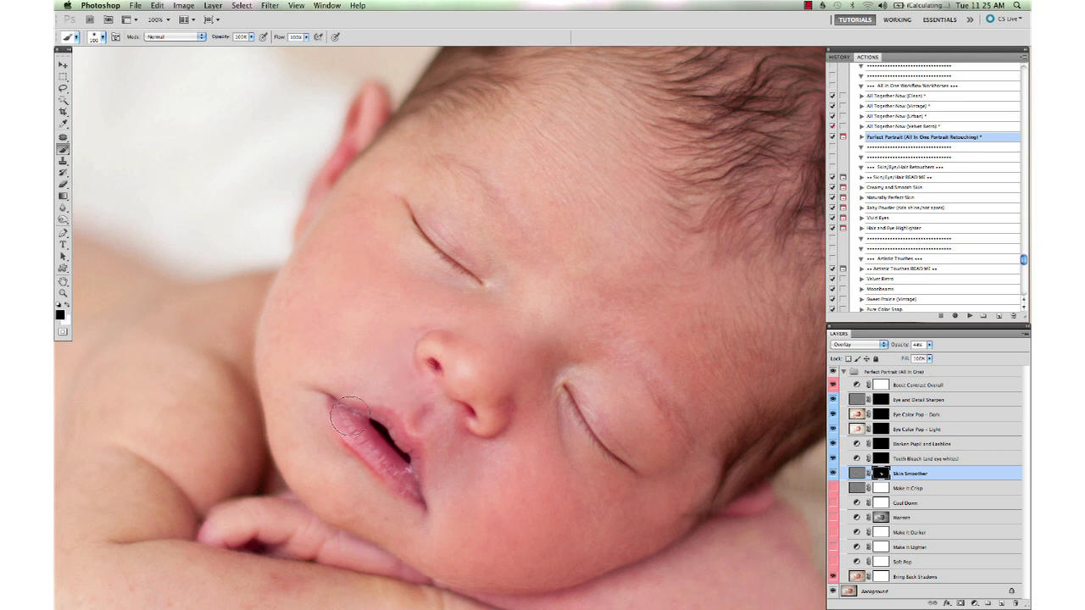
{"action": "mouse_move", "coordinate": [496, 214]}
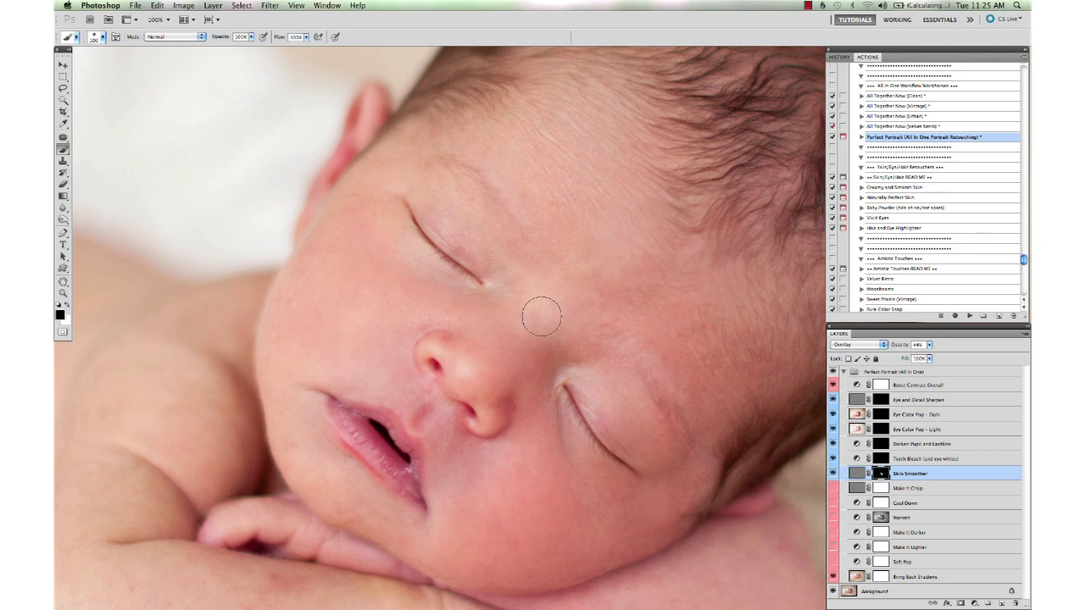
{"action": "mouse_move", "coordinate": [550, 198]}
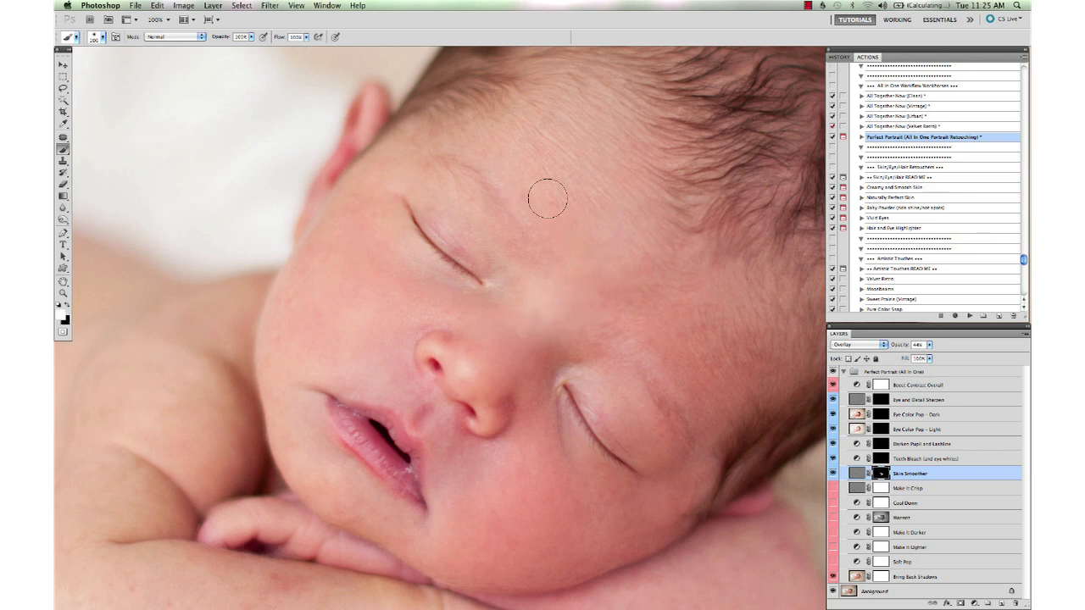
{"action": "mouse_move", "coordinate": [567, 322]}
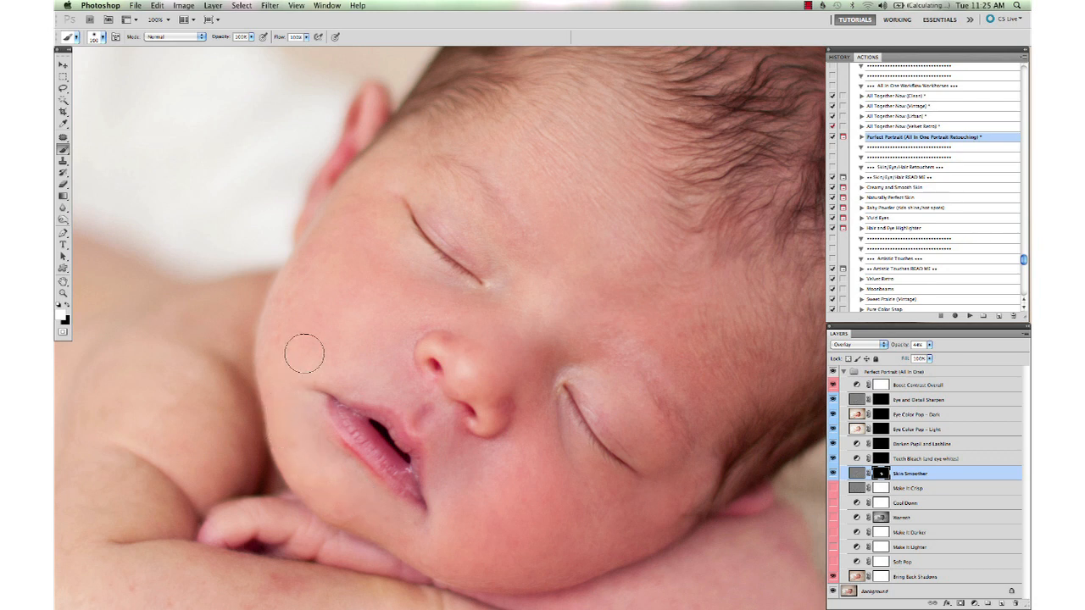
{"action": "mouse_move", "coordinate": [958, 404]}
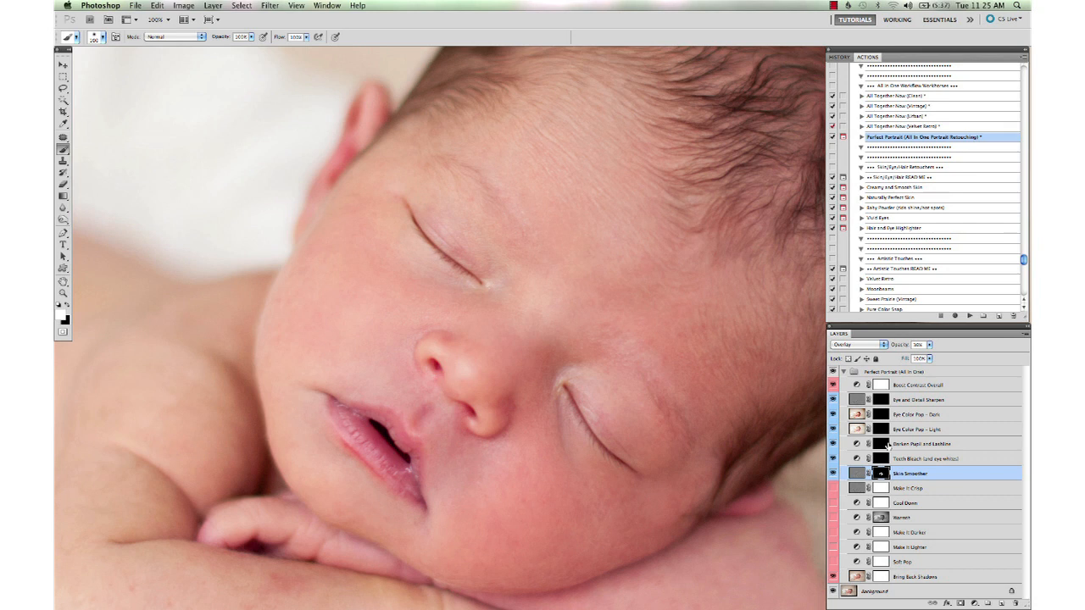
- Finish the skin brushing and collapse the Perfect Portrait group above the Background layer
{"action": "left_click", "coordinate": [920, 400]}
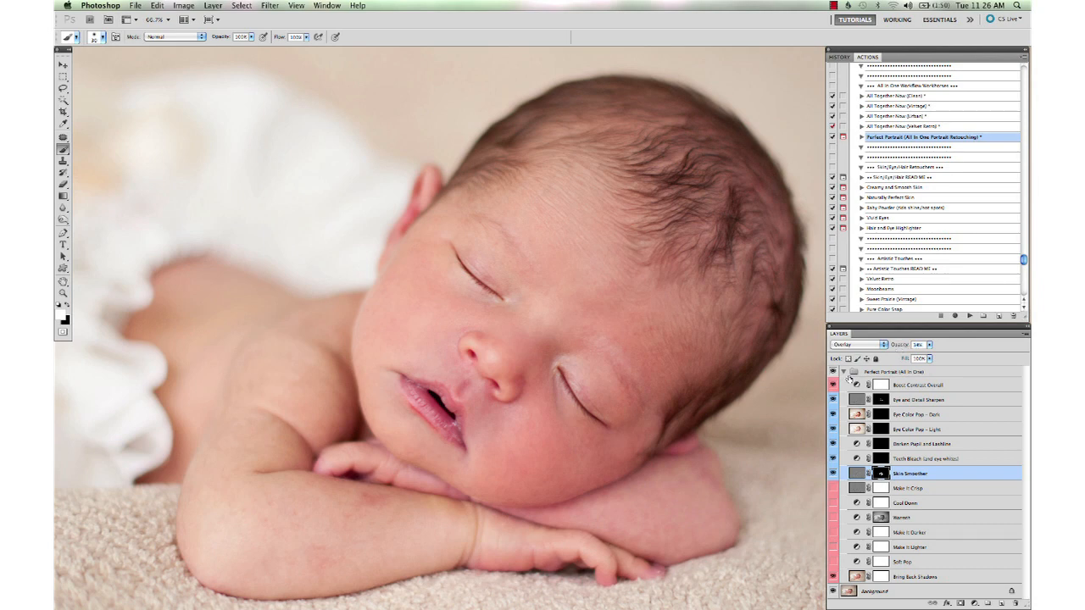
{"action": "left_click", "coordinate": [838, 371]}
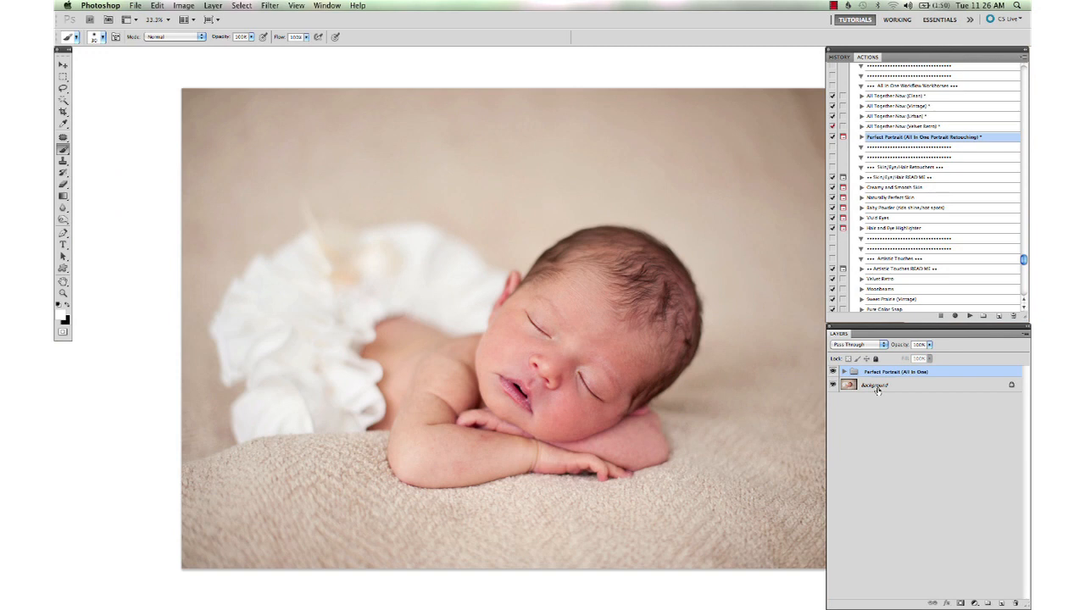
- Flatten the Perfect Portrait retouching into the single Background layer
{"action": "right_click", "coordinate": [873, 385]}
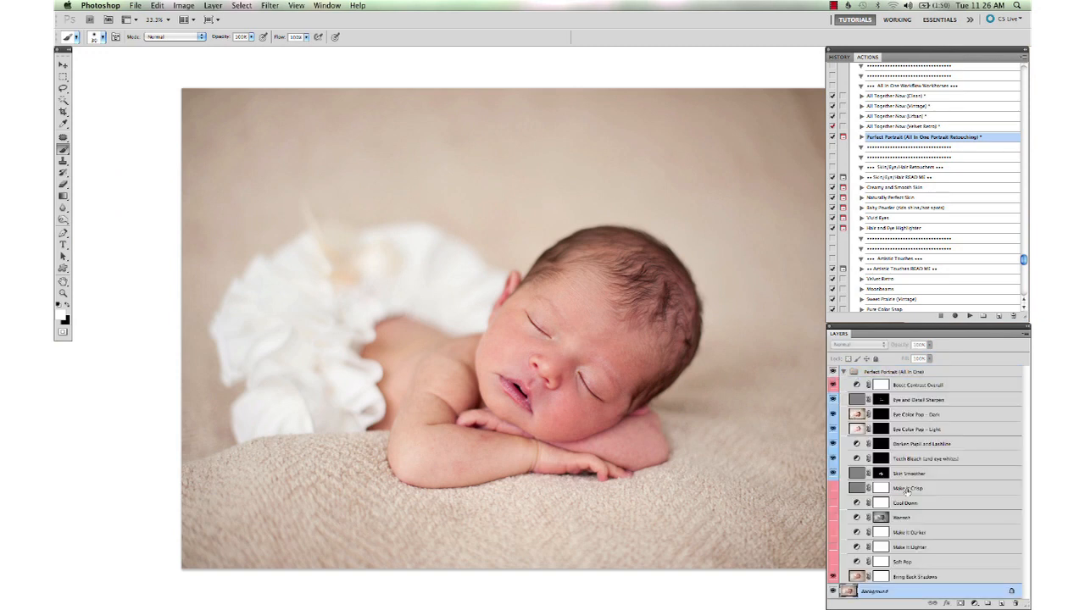
{"action": "right_click", "coordinate": [873, 591]}
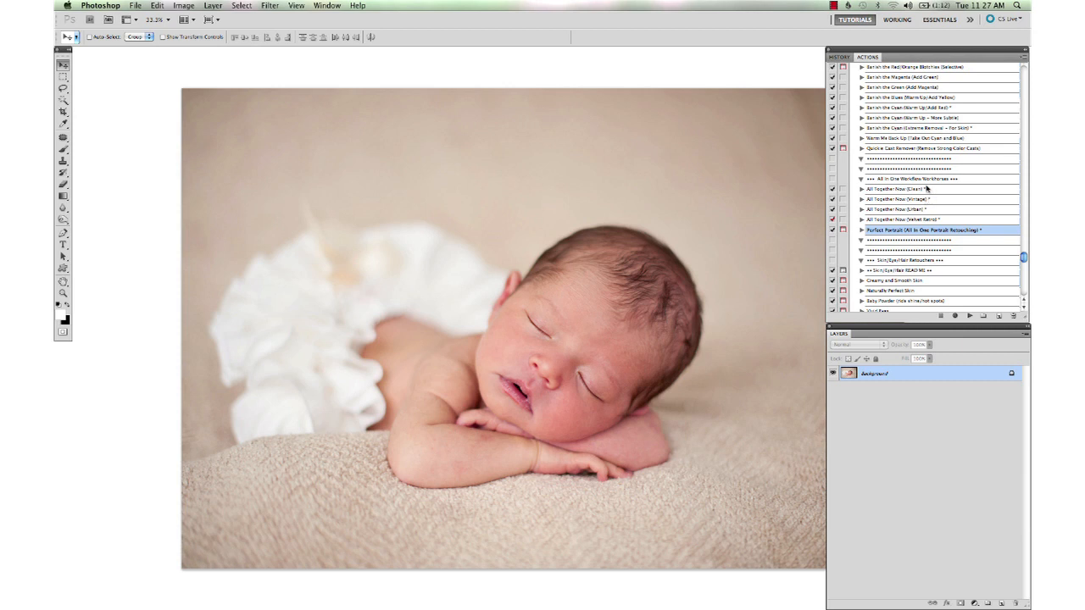
- Play the All Together Now (Clean) action and toggle the Light and Contrast group's visibility
{"action": "left_click", "coordinate": [903, 188]}
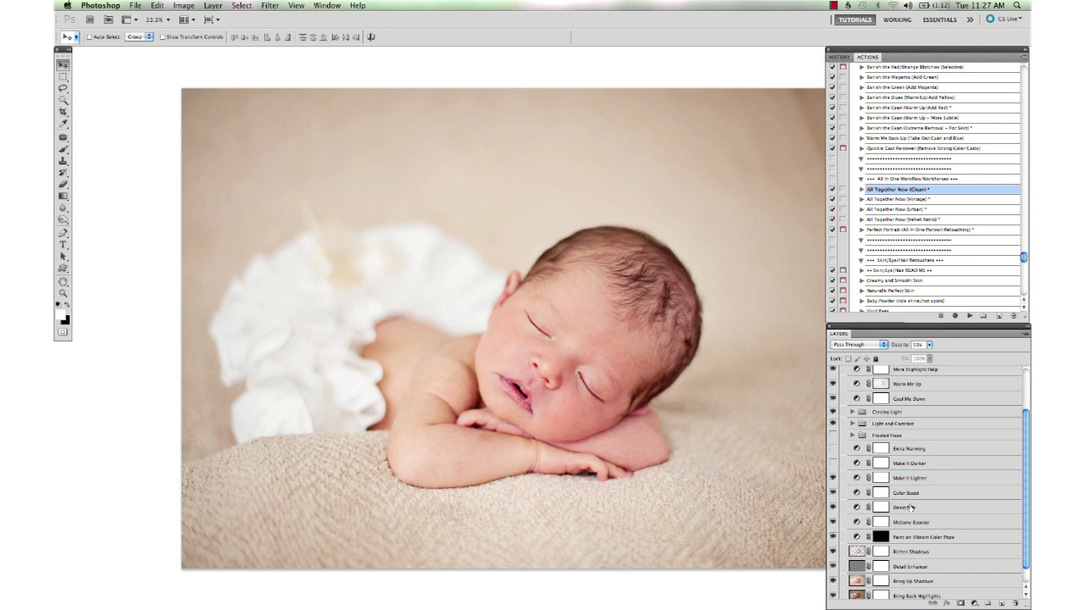
{"action": "scroll", "scroll_direction": "down", "scroll_amount": 3}
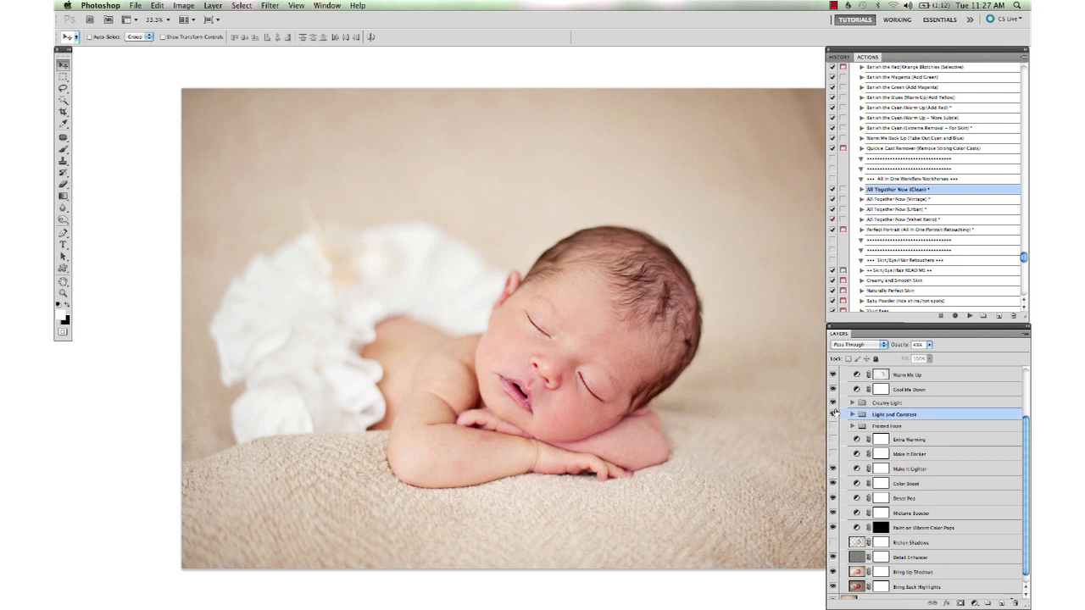
{"action": "left_click", "coordinate": [852, 414]}
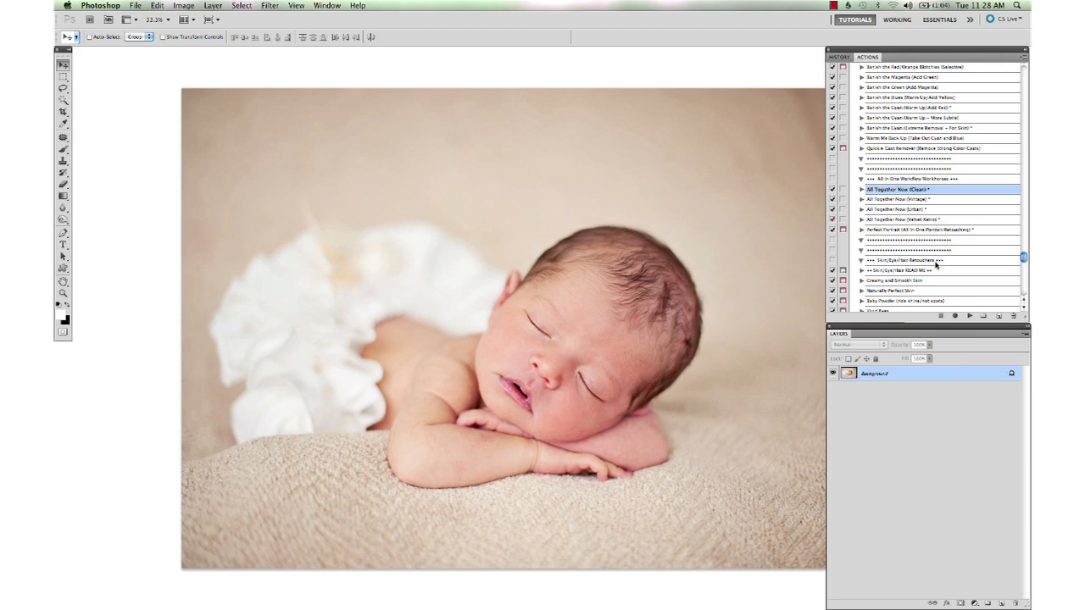
- Apply the FTM Beloved soft-tone action, then flatten, discarding hidden layers
{"action": "scroll", "scroll_direction": "down", "scroll_amount": 3}
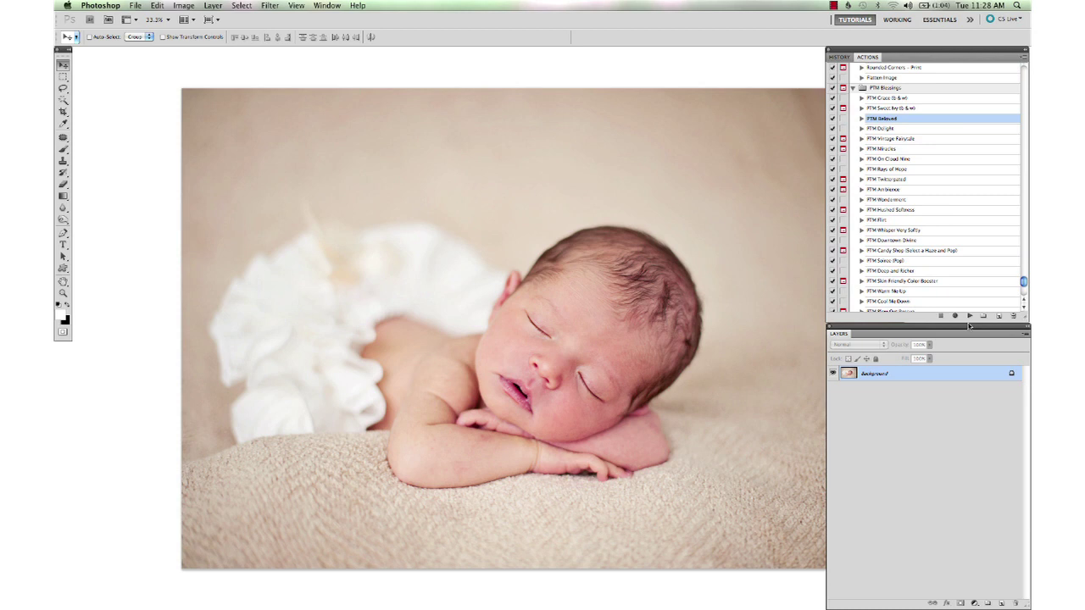
{"action": "left_click", "coordinate": [968, 317]}
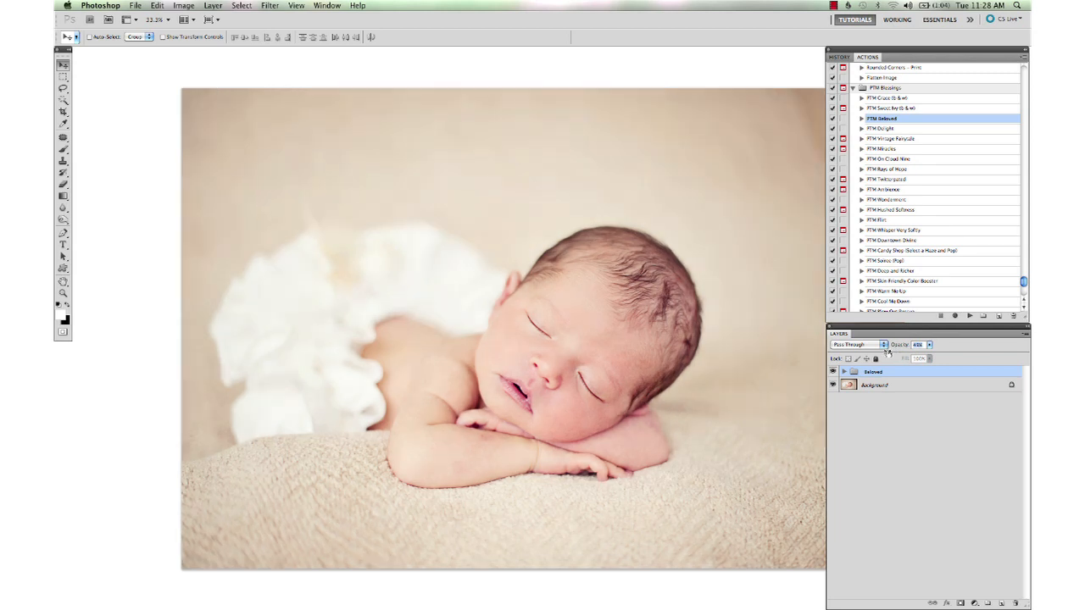
{"action": "right_click", "coordinate": [873, 385]}
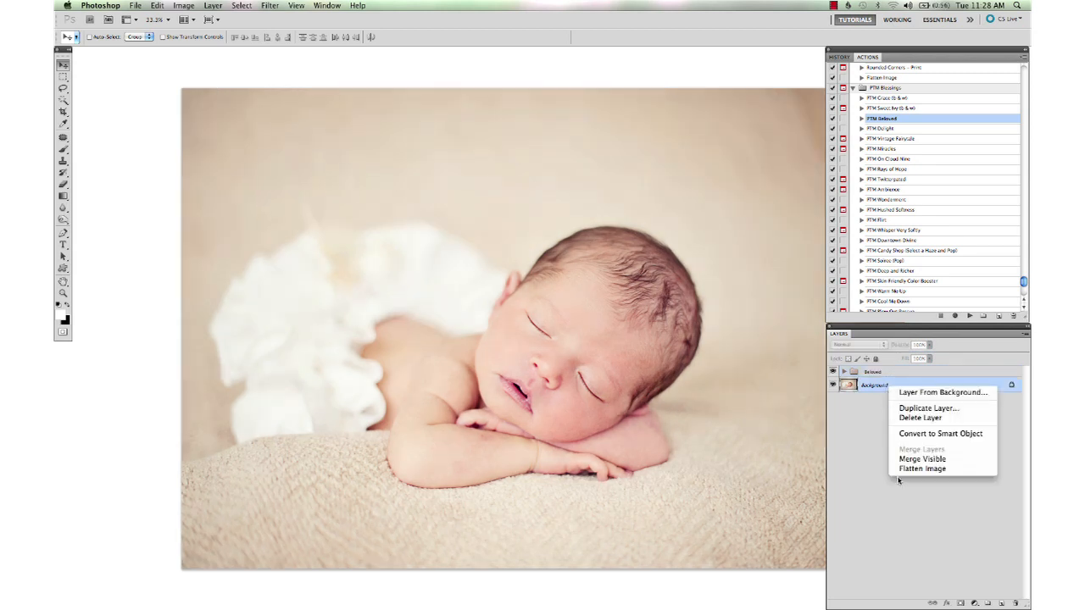
{"action": "left_click", "coordinate": [922, 467]}
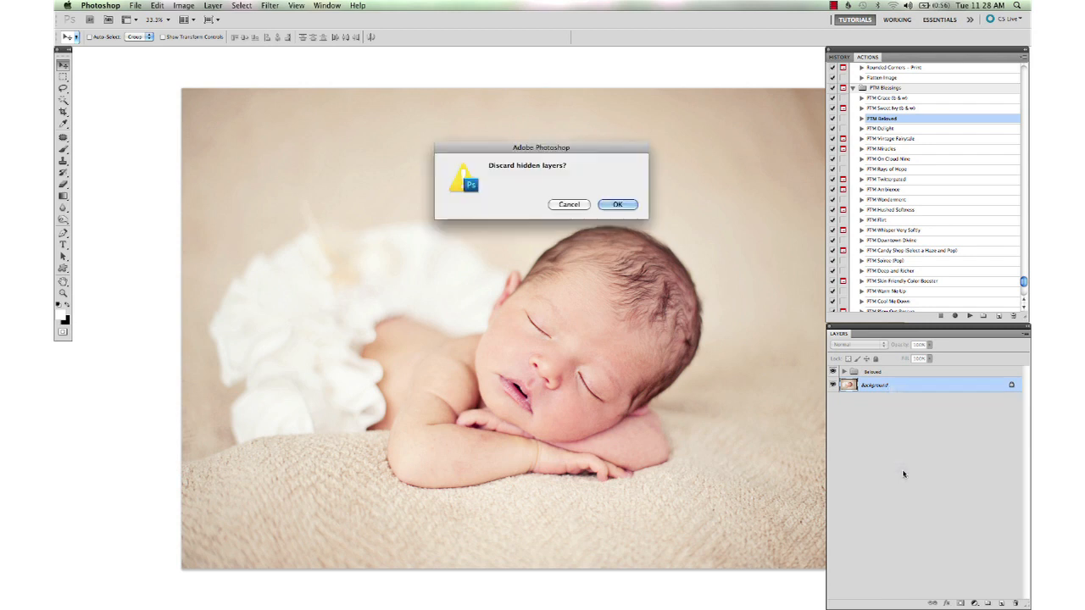
{"action": "left_click", "coordinate": [618, 205]}
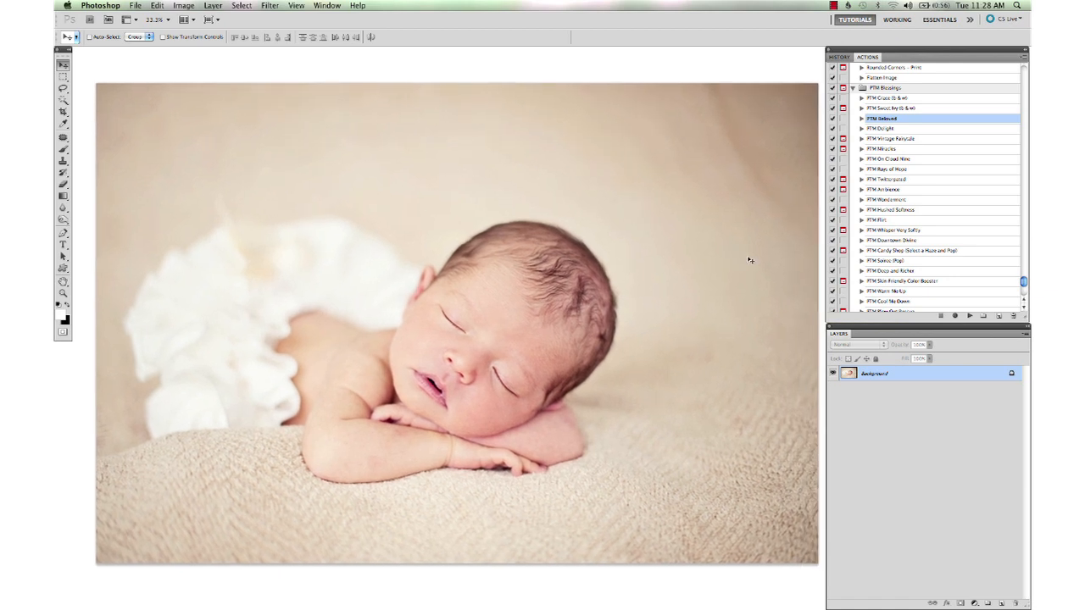
- Add a new Layer 1 above the flattened photo for cloning
{"action": "left_click", "coordinate": [58, 135]}
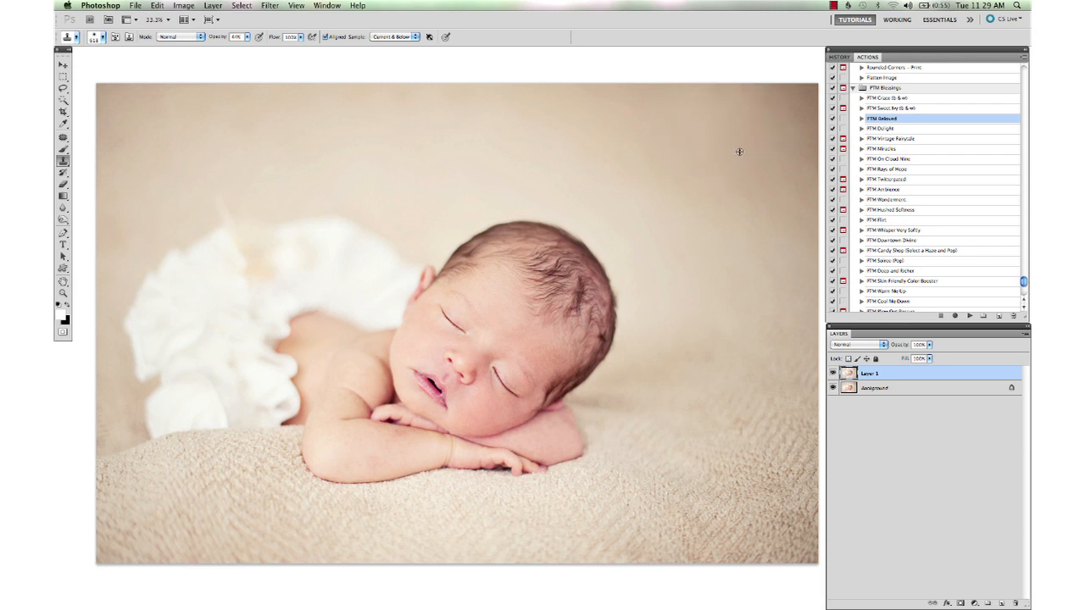
{"action": "mouse_move", "coordinate": [741, 135]}
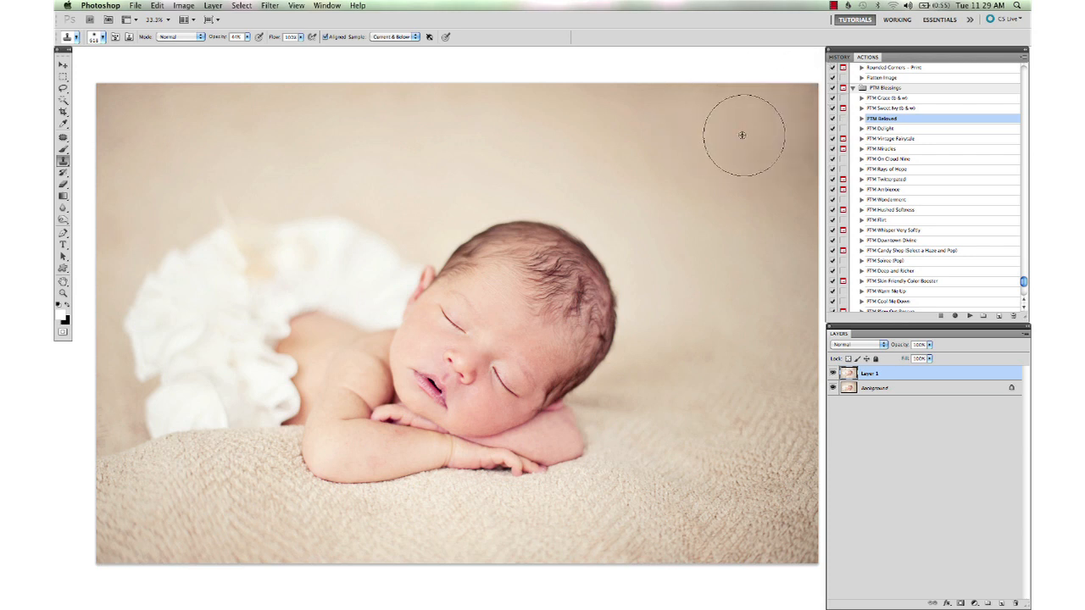
{"action": "mouse_move", "coordinate": [736, 194]}
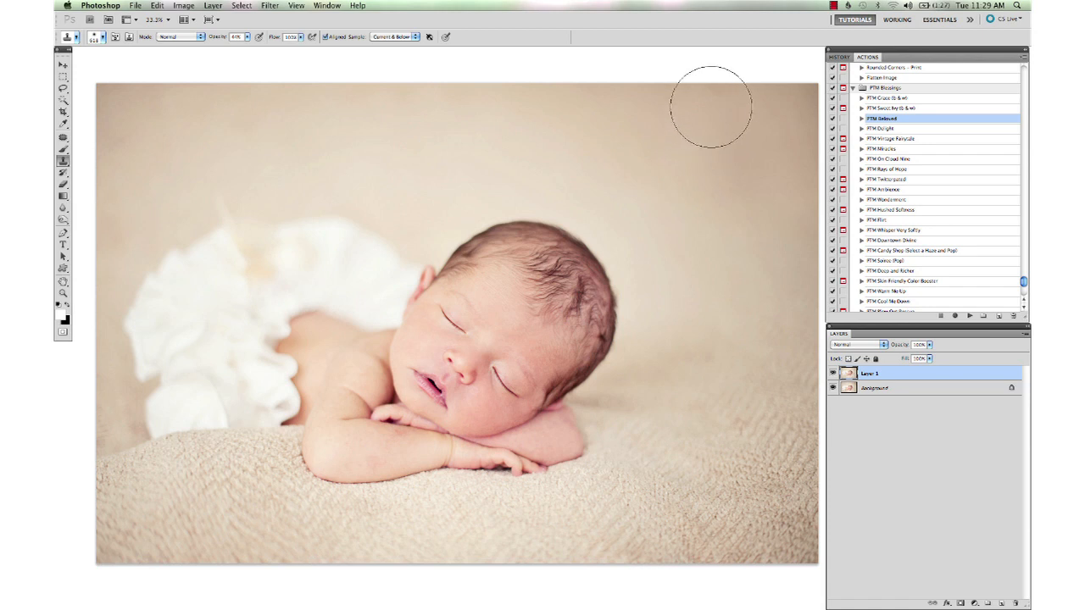
{"action": "mouse_move", "coordinate": [157, 103]}
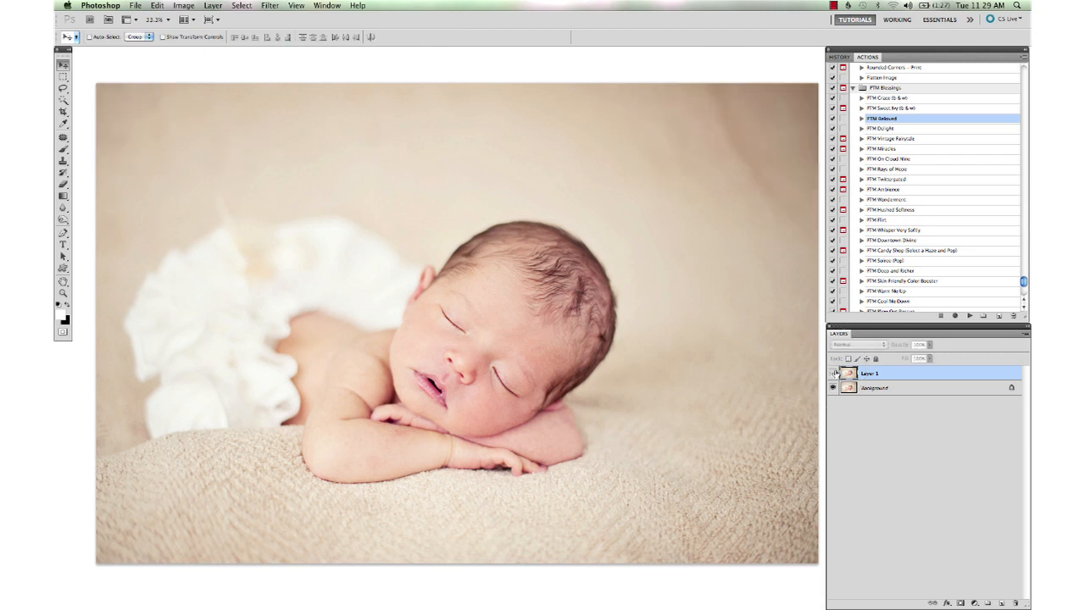
- Flatten the backdrop cleanup and select the Flatten Image state in History
{"action": "right_click", "coordinate": [875, 389]}
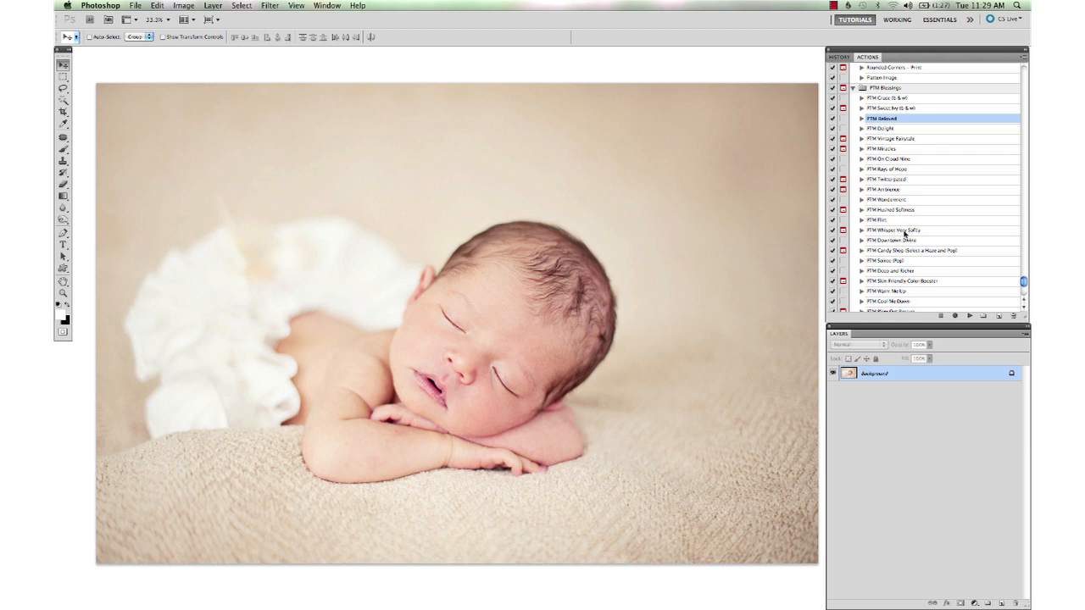
{"action": "scroll", "scroll_direction": "down", "scroll_amount": 3}
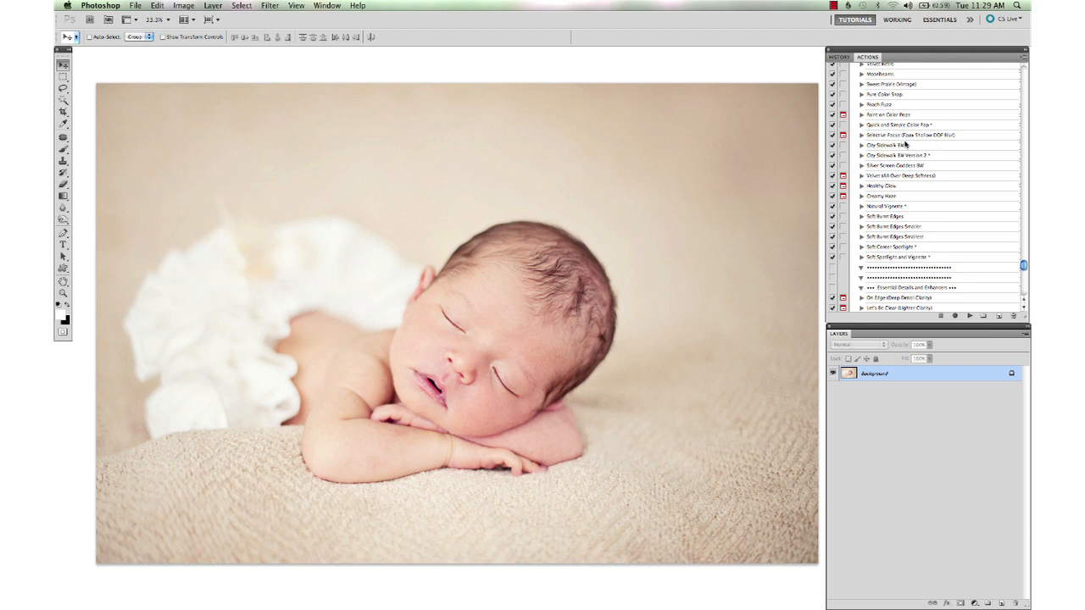
{"action": "mouse_move", "coordinate": [190, 265]}
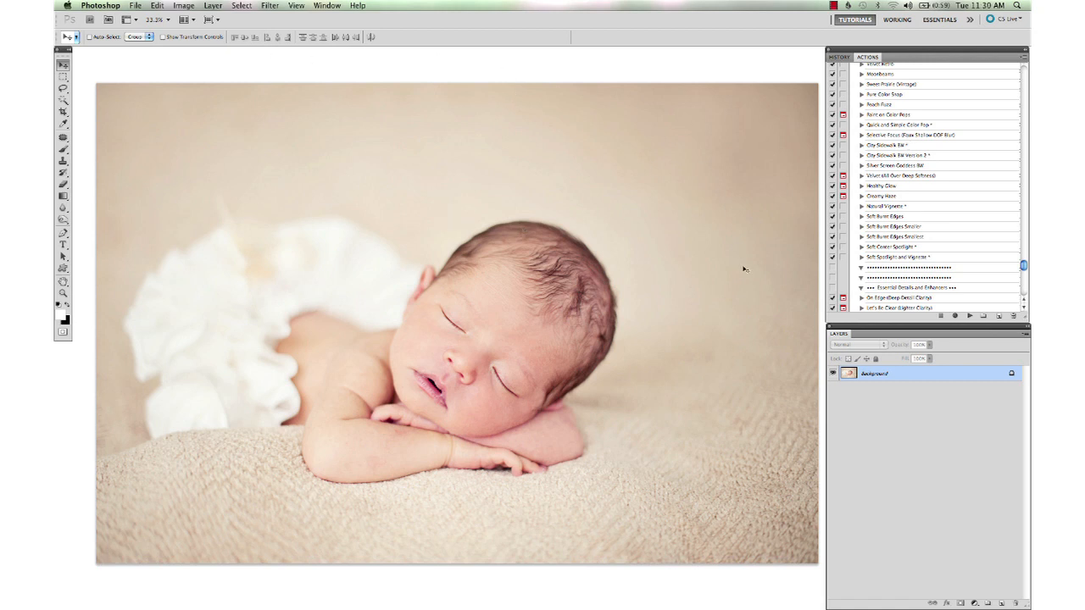
{"action": "mouse_move", "coordinate": [780, 295]}
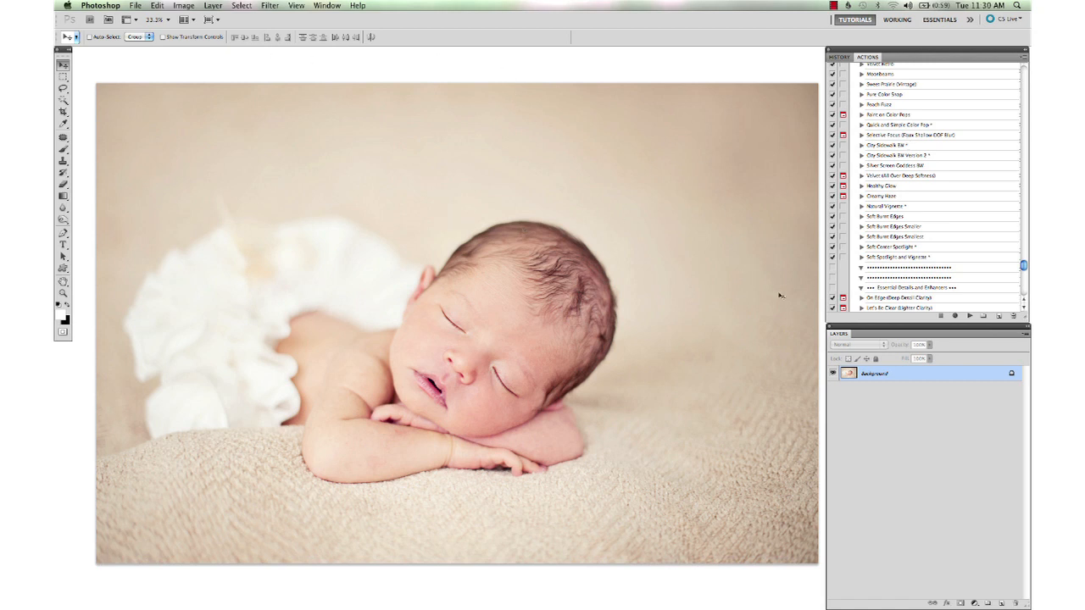
{"action": "mouse_move", "coordinate": [746, 327]}
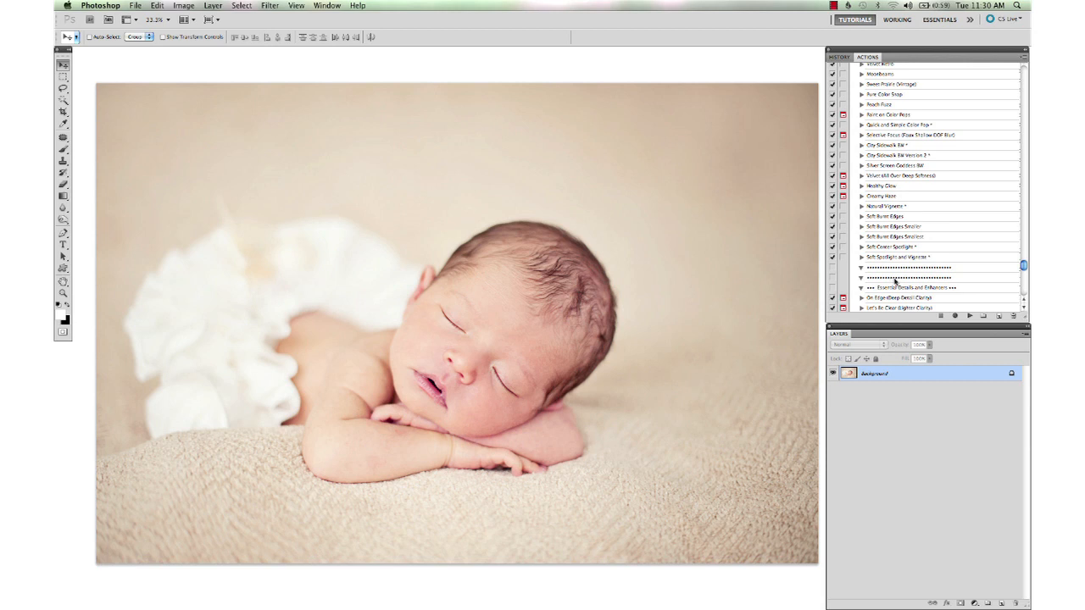
{"action": "left_click", "coordinate": [840, 56]}
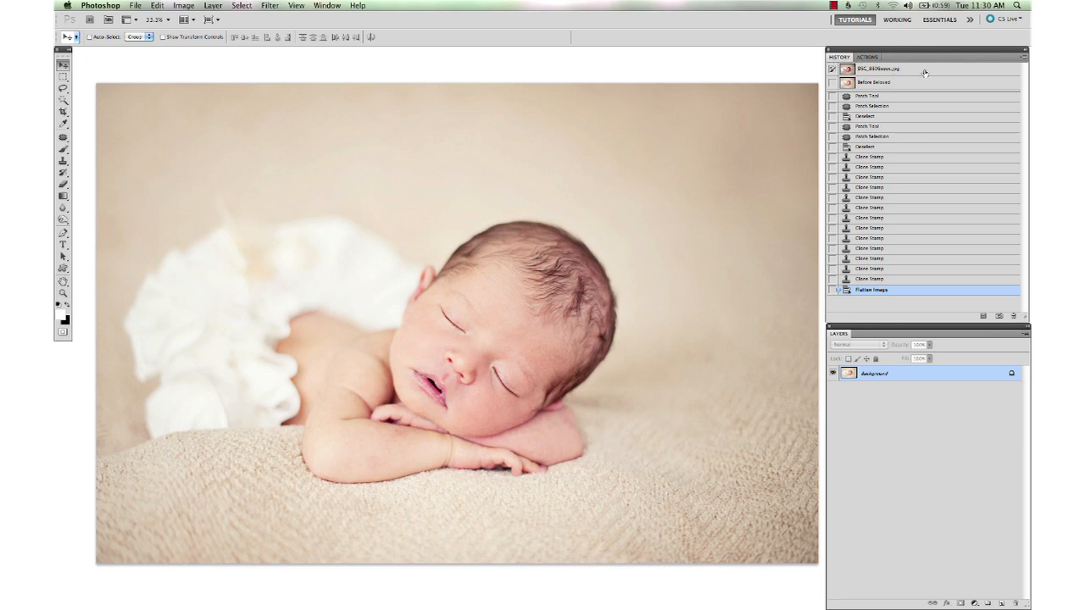
{"action": "left_click", "coordinate": [871, 289]}
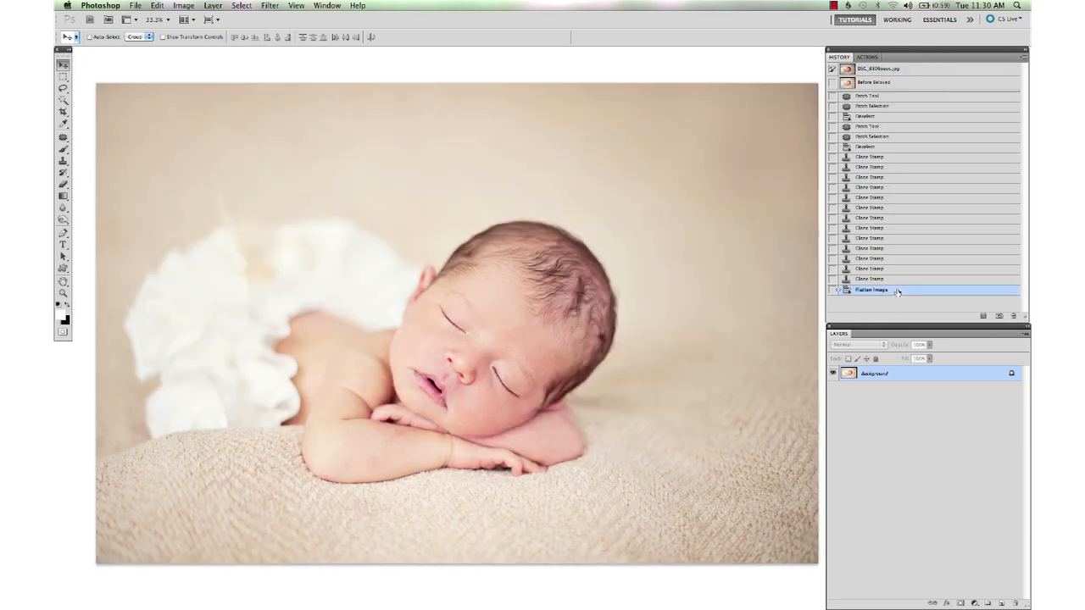